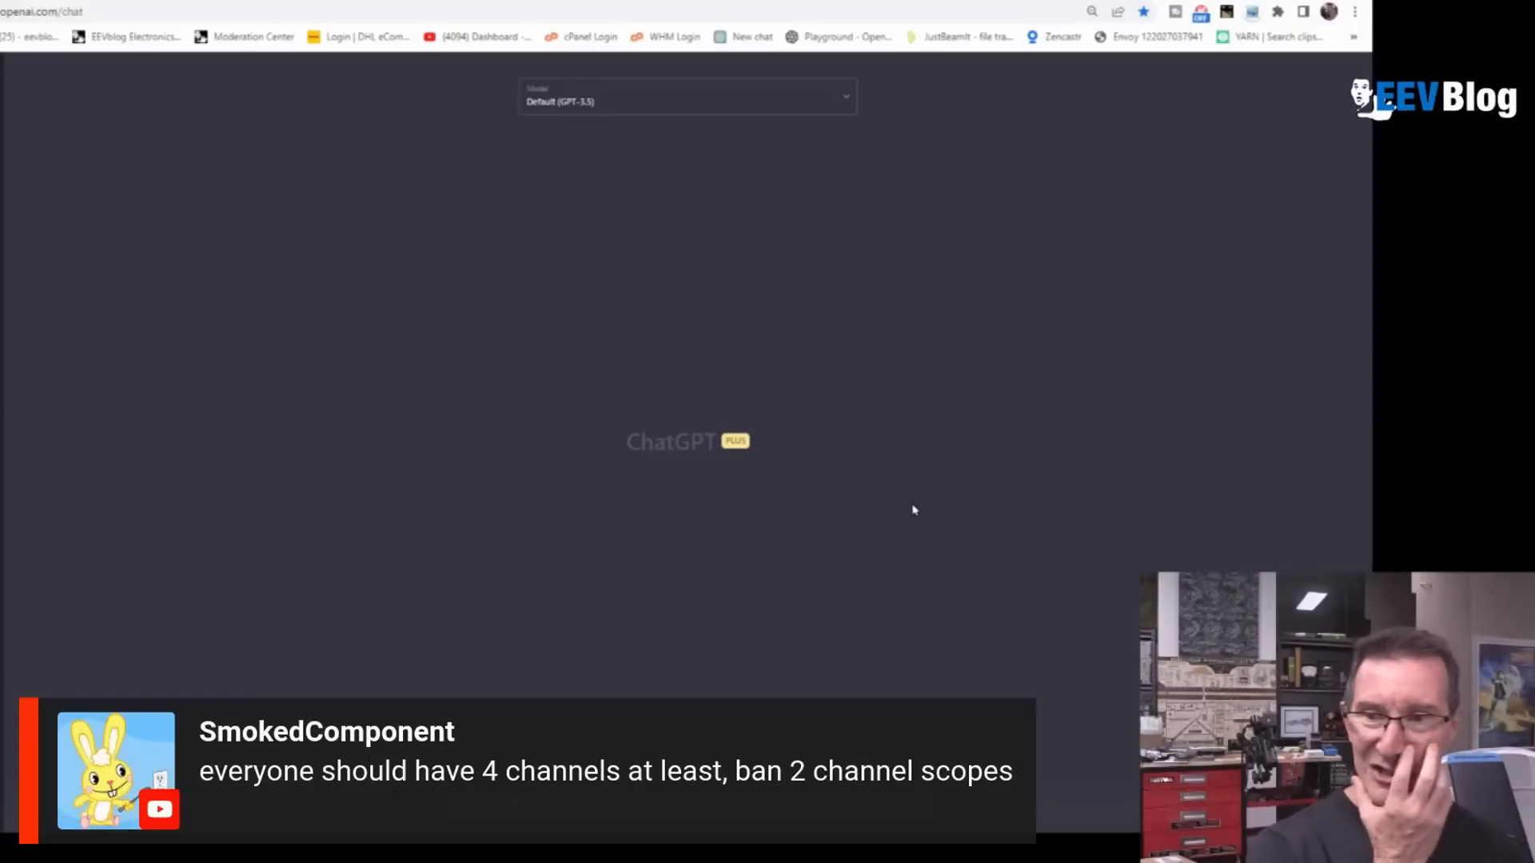
# Switch the new chat's model from Default (GPT-3.5) to GPT-4
pyautogui.click(686, 97)
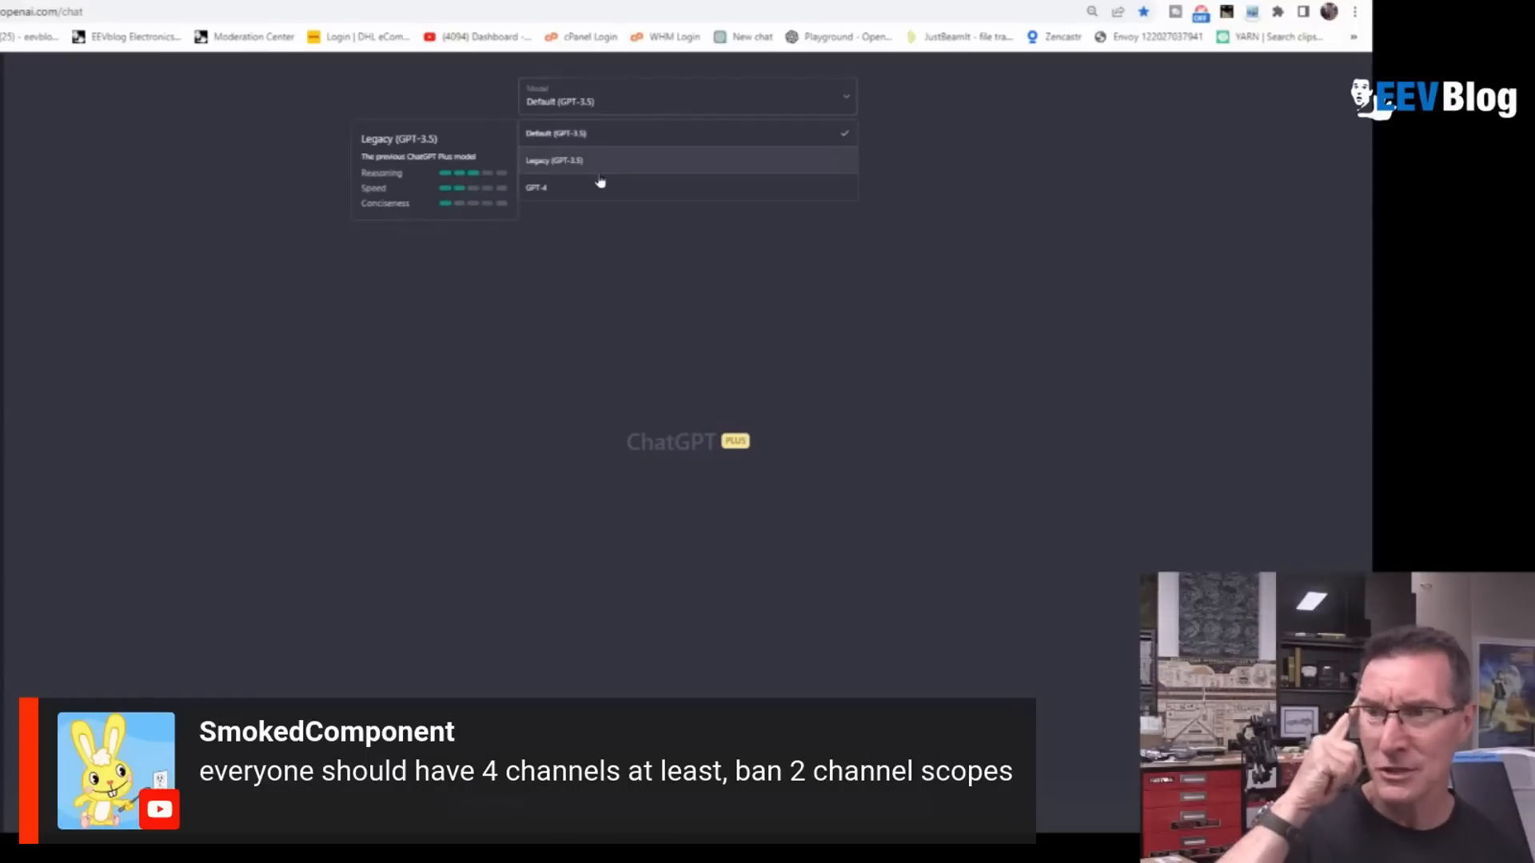
pyautogui.click(537, 187)
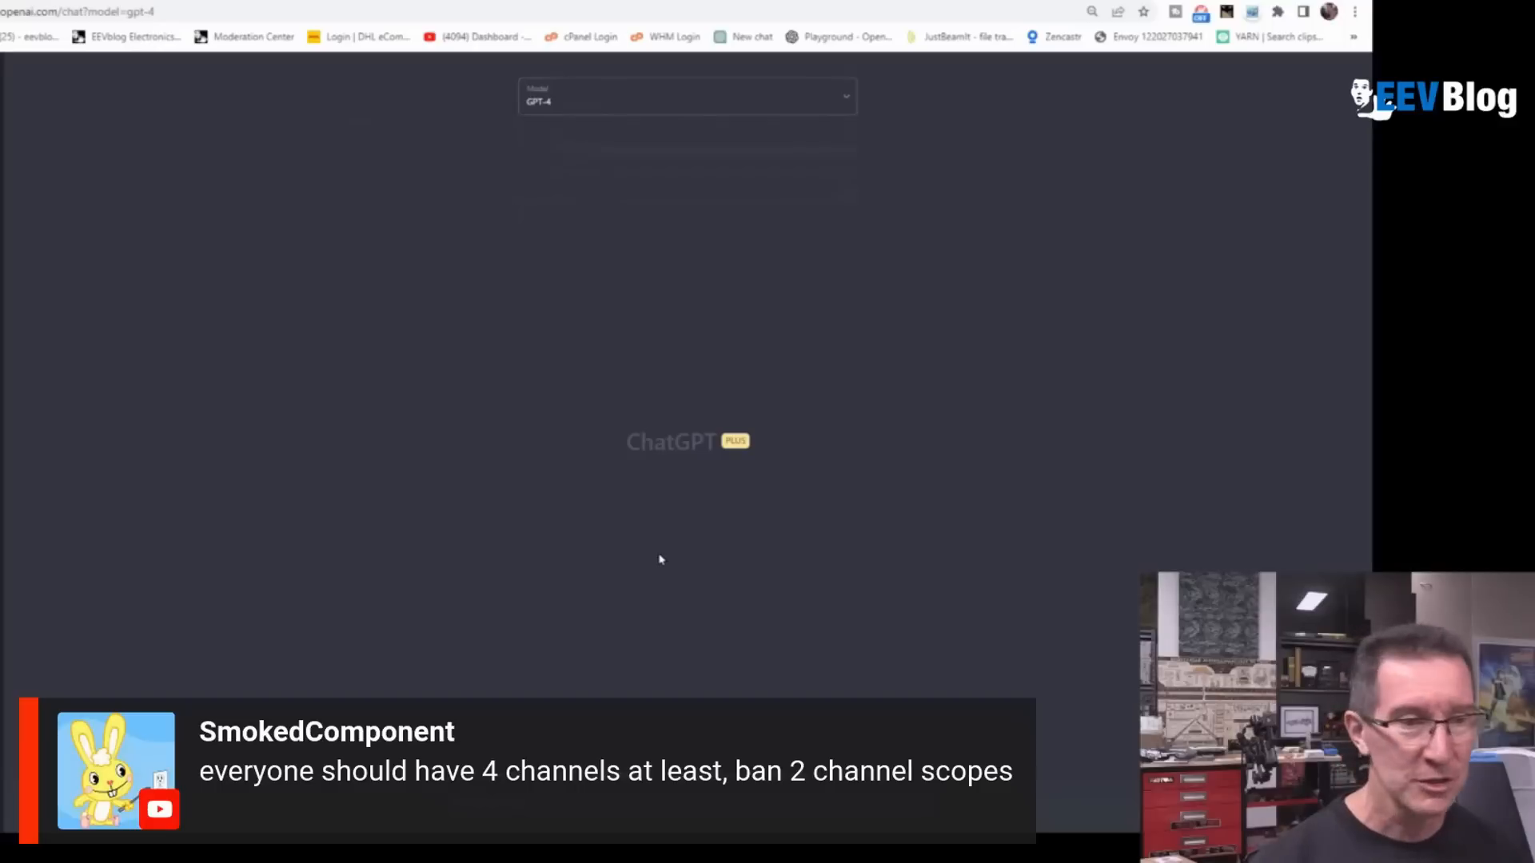
pyautogui.moveTo(1191, 417)
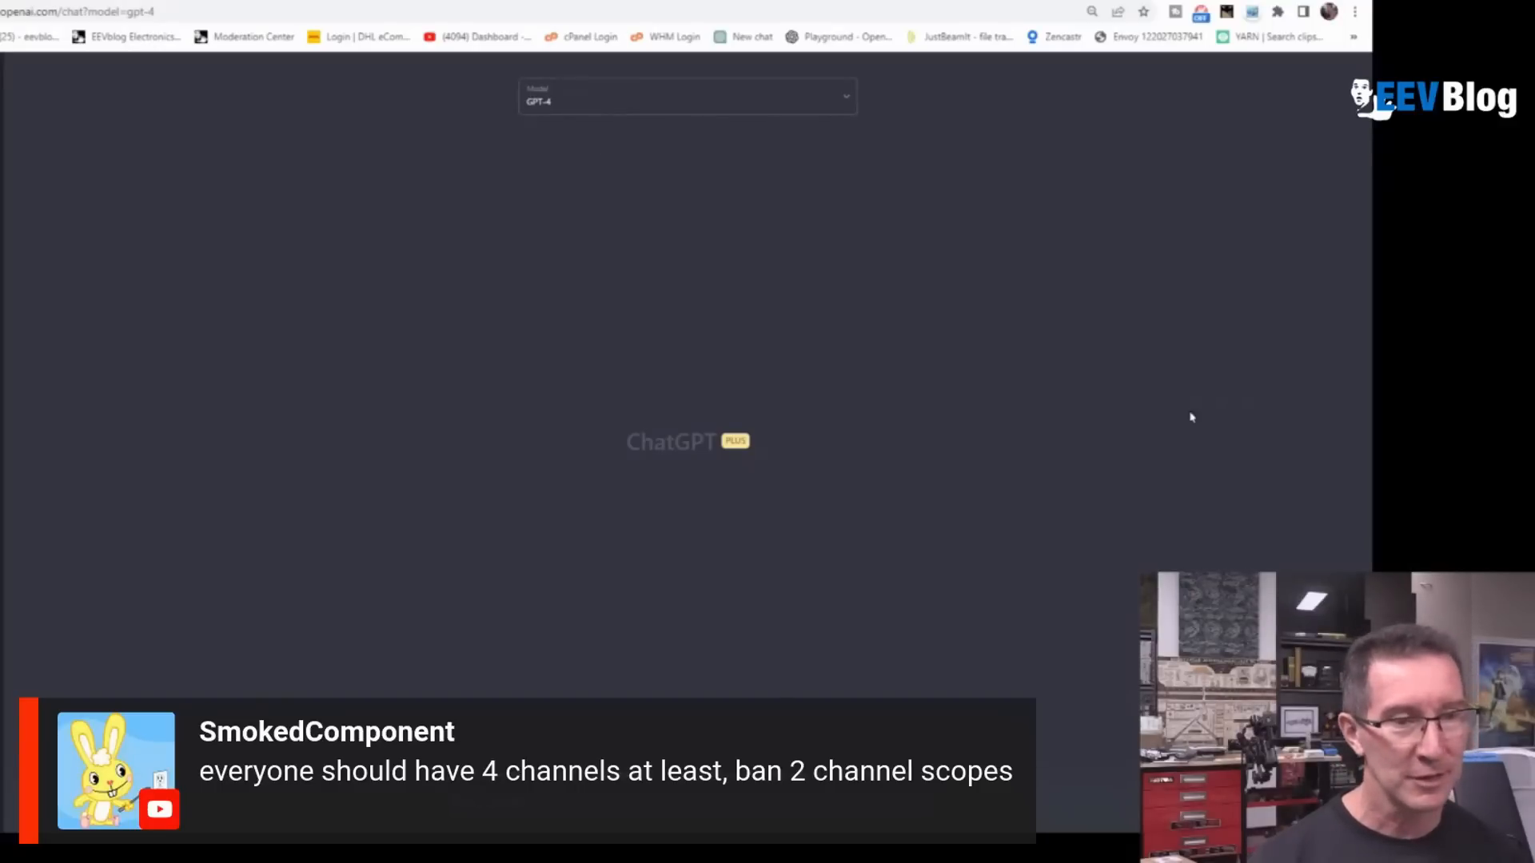
pyautogui.moveTo(1065, 425)
pyautogui.write('Imagine you are an oscilloscope company, write a press release on why you are banning 2 channel oscilloscopes. Reasons can include net zero environmental goal because two channel')
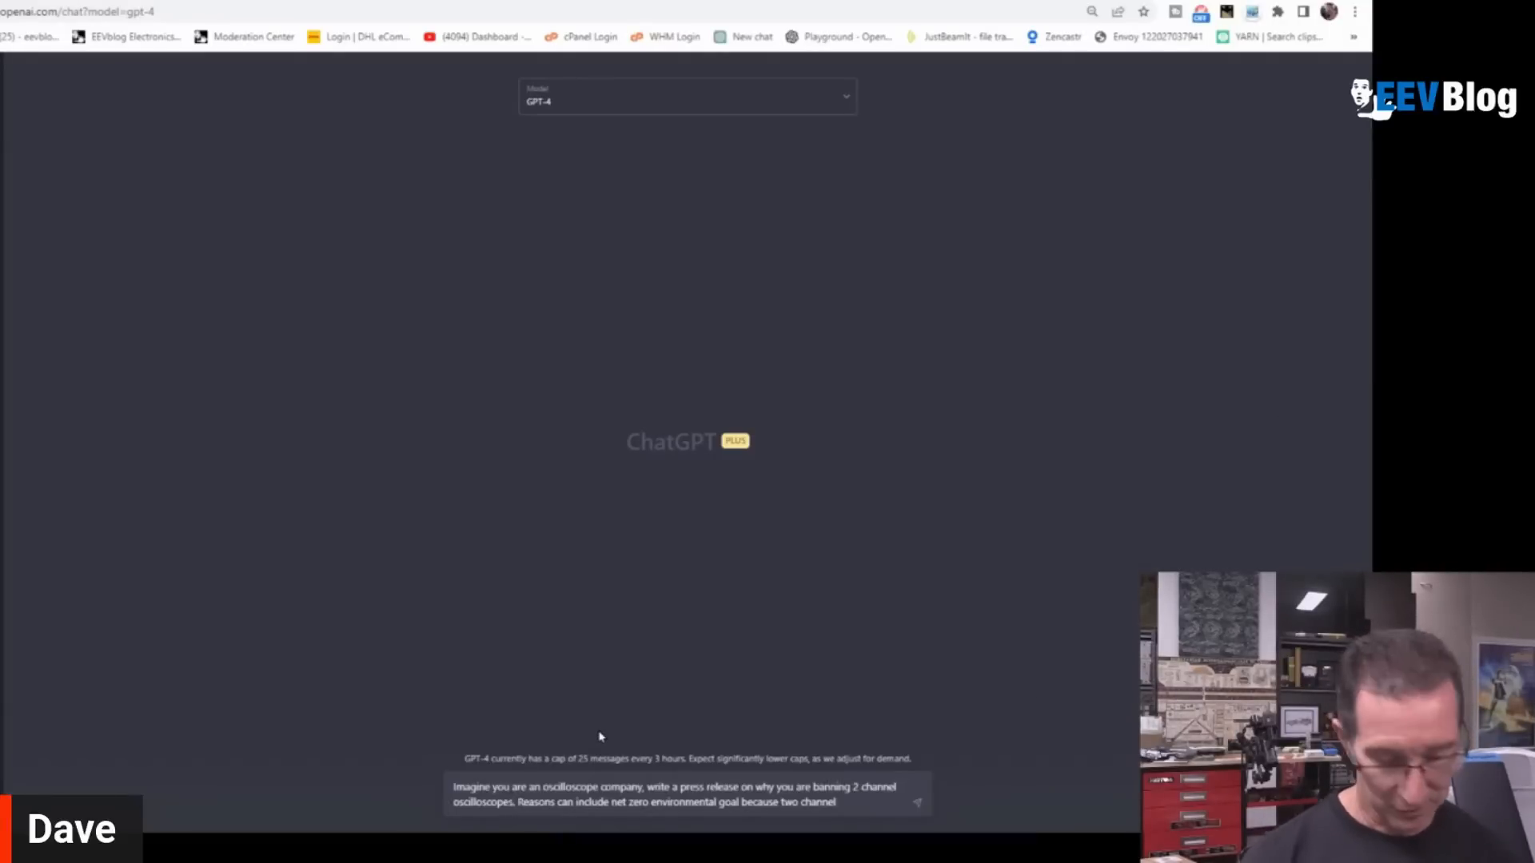
# Send GPT-4 the press-release prompt on dropping 2-channel scopes for 4-channel, with the 'two scopes instead of one' reasons
pyautogui.write('and will only sell')
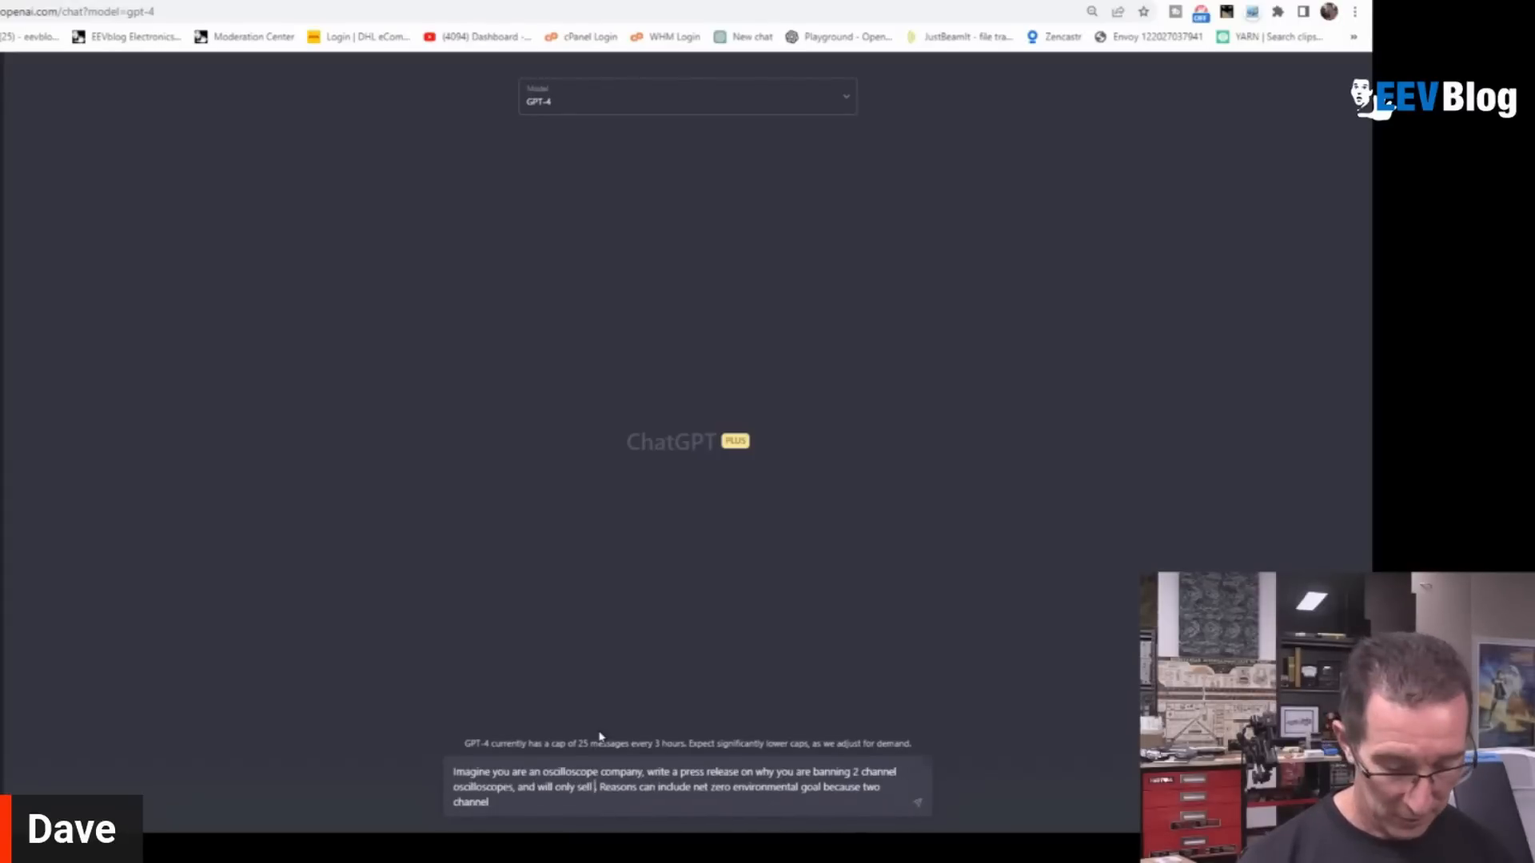
pyautogui.write('4 channel scopes from now on')
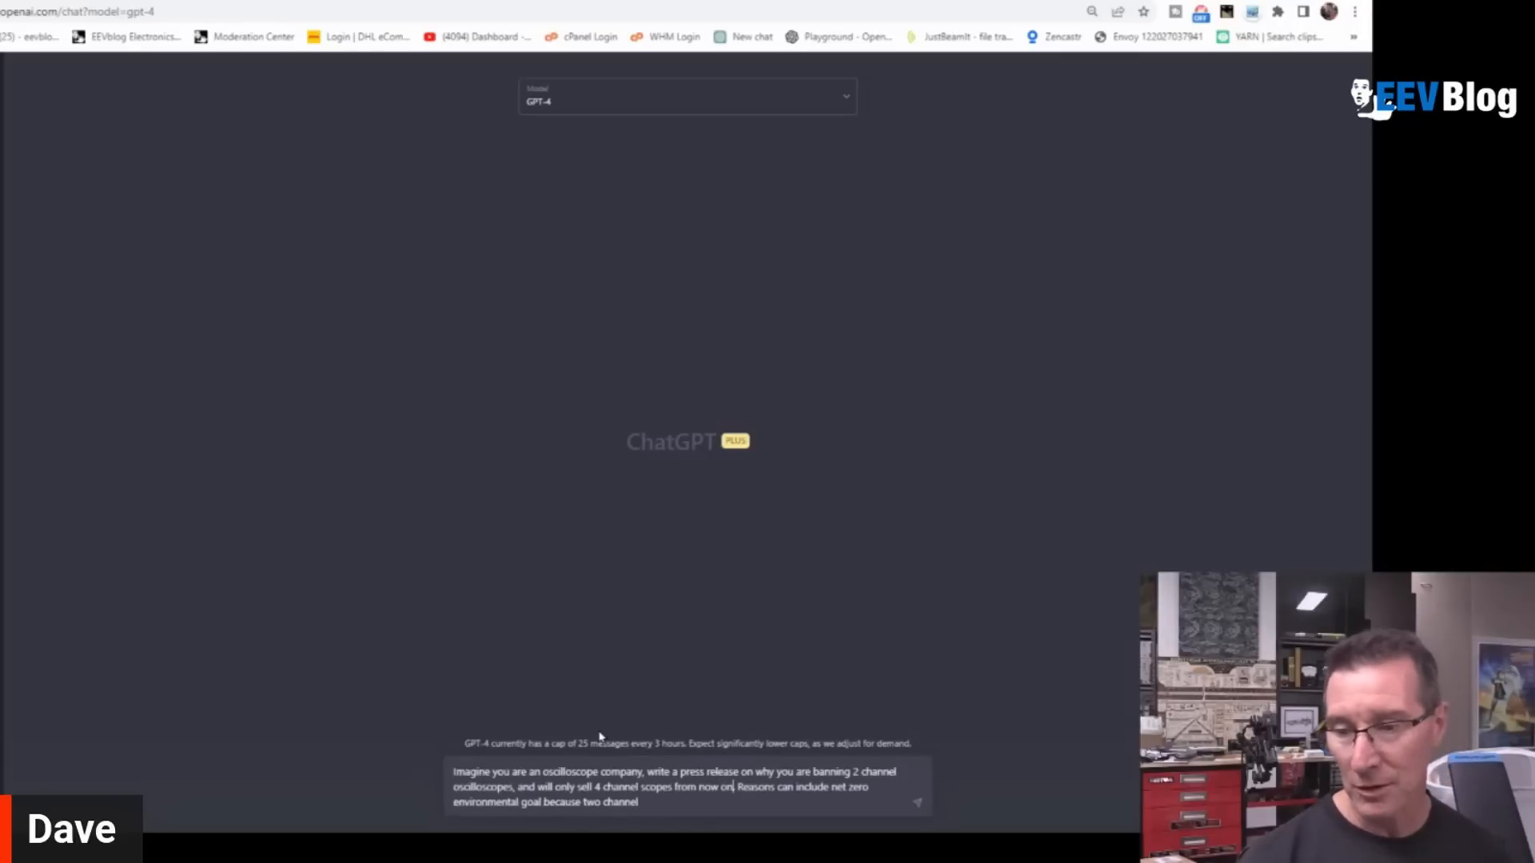
pyautogui.write('.')
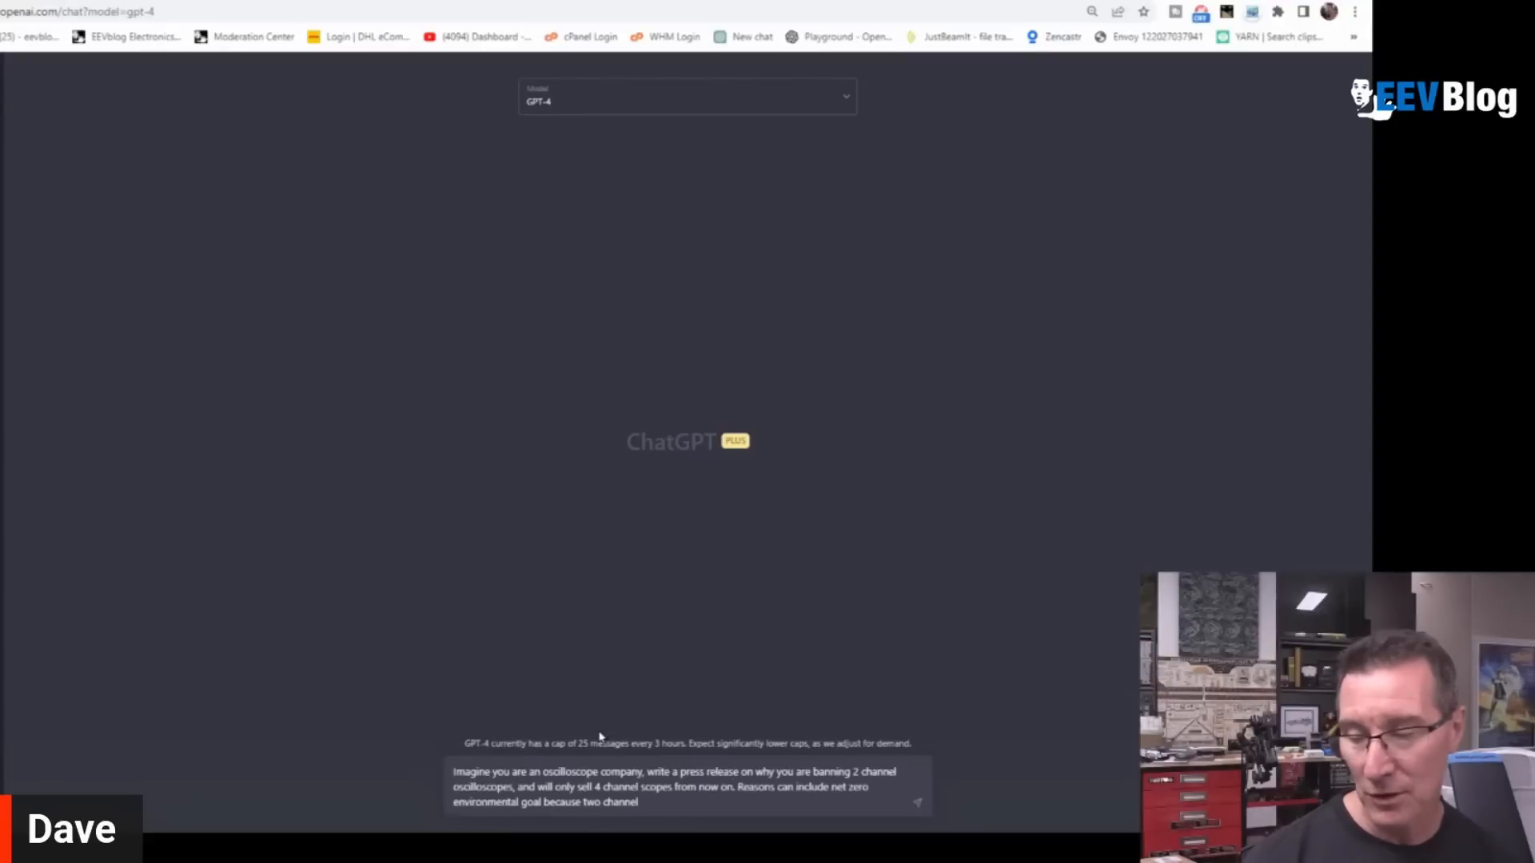
pyautogui.write('oscilloscopes are environmentally')
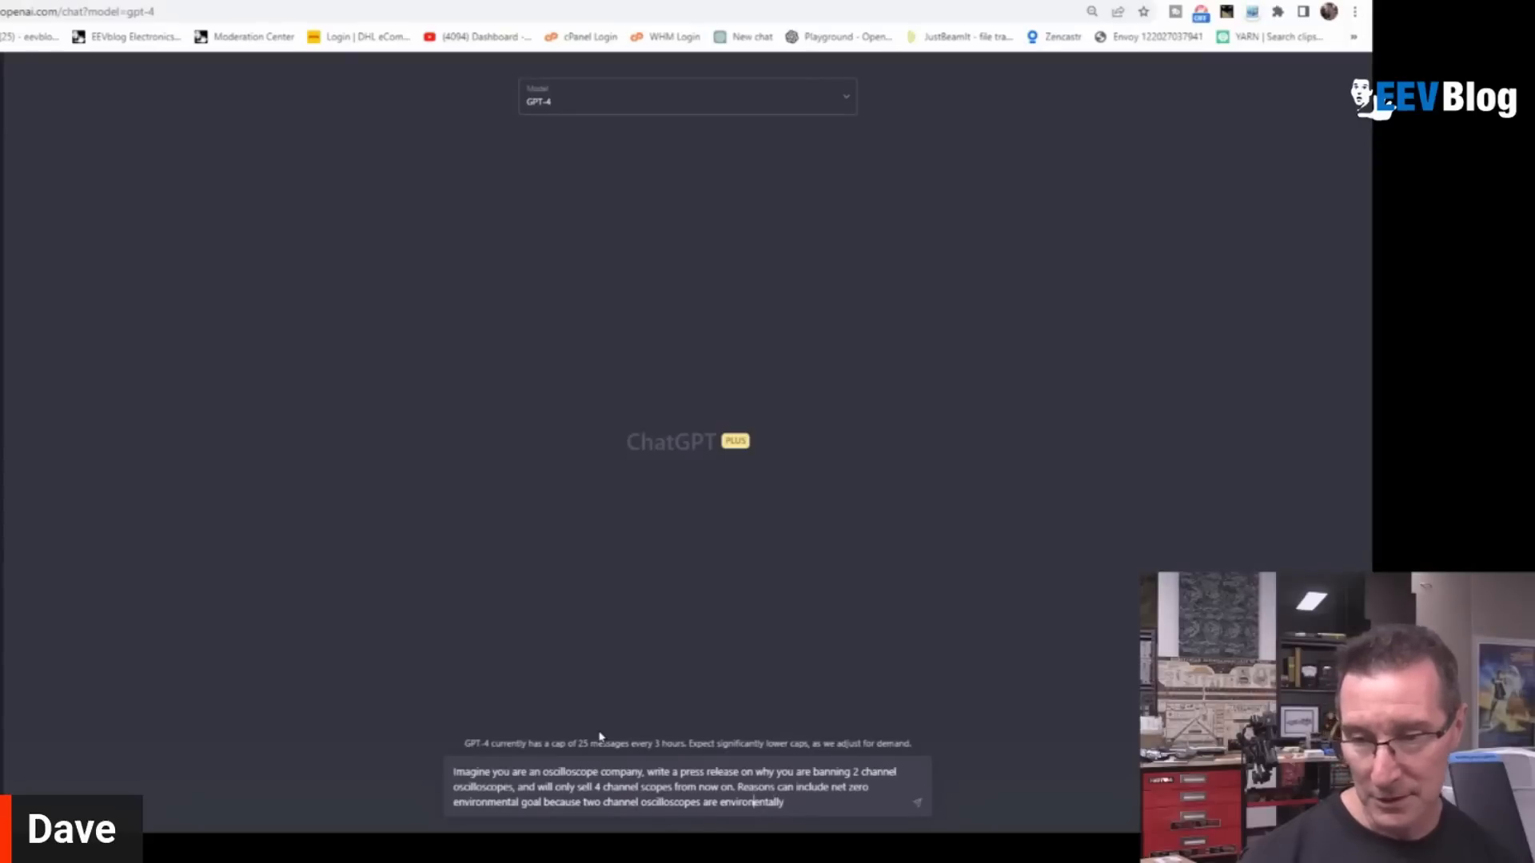
pyautogui.write('damaging because people need')
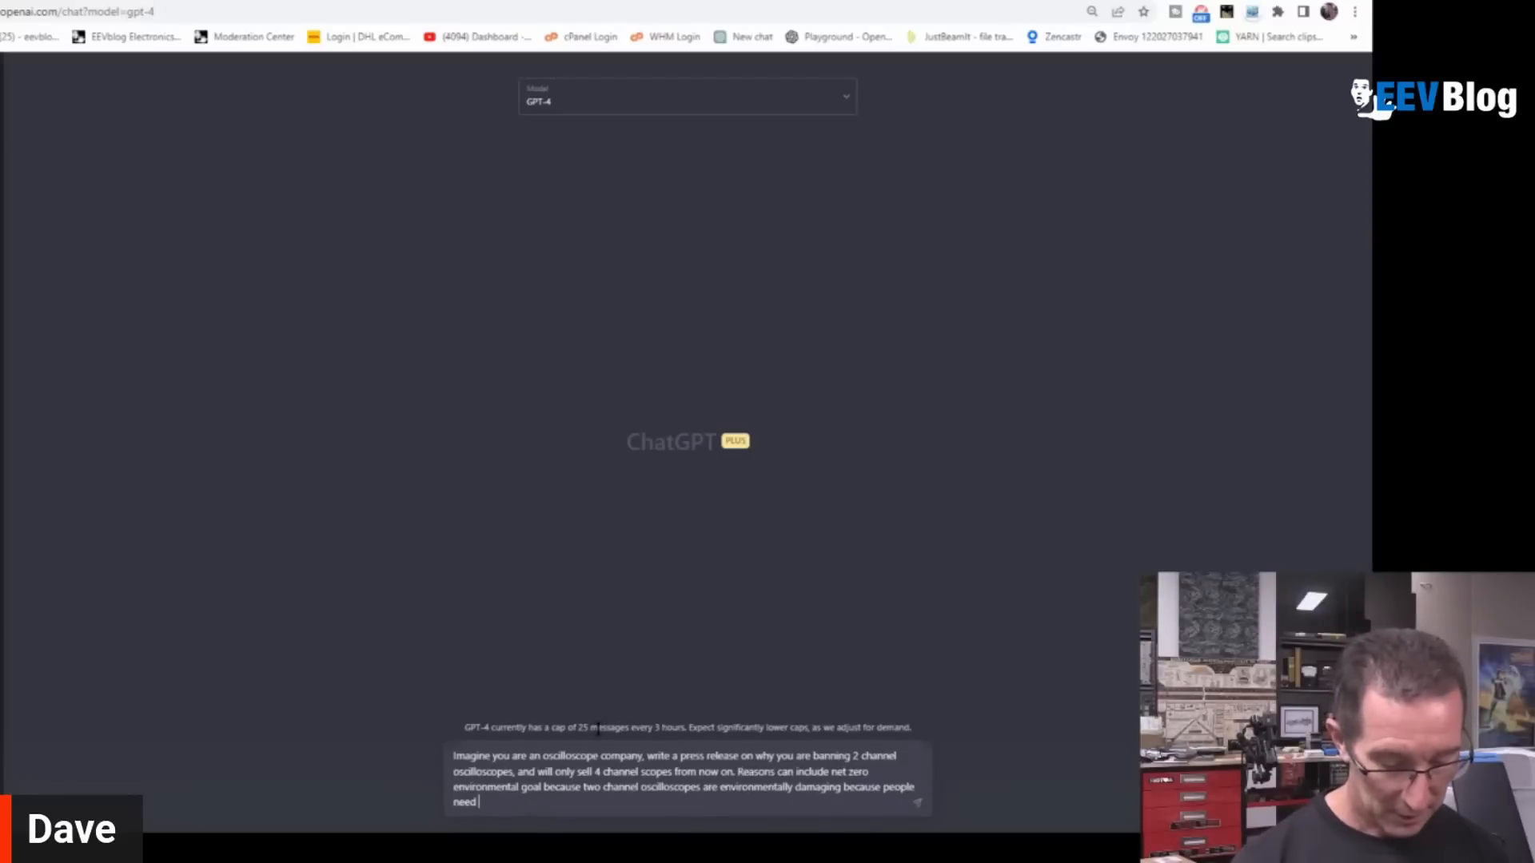
pyautogui.write('two scopes ins')
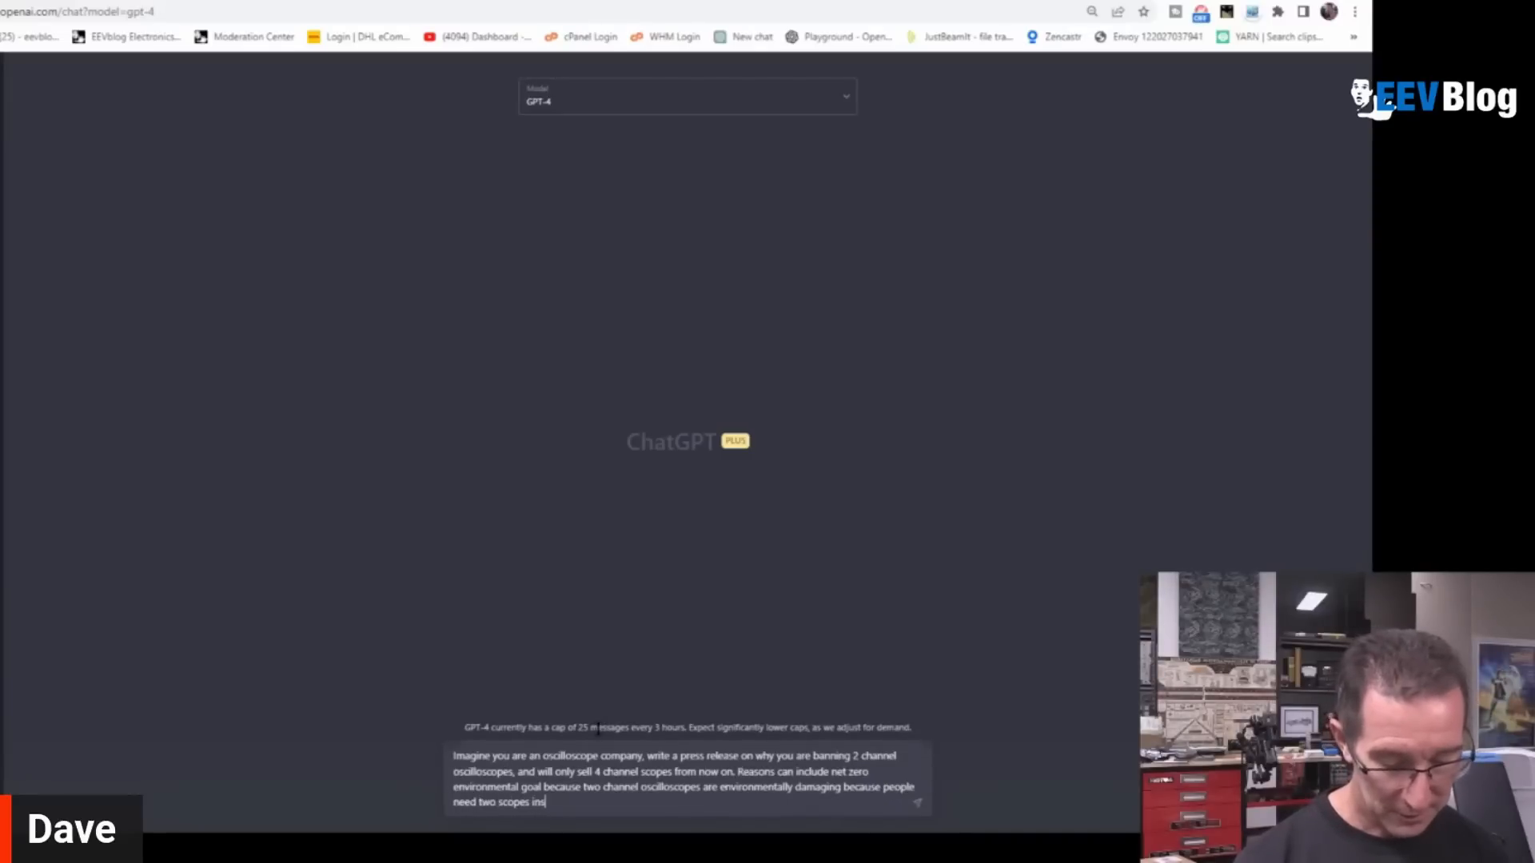
pyautogui.write('tead of one.')
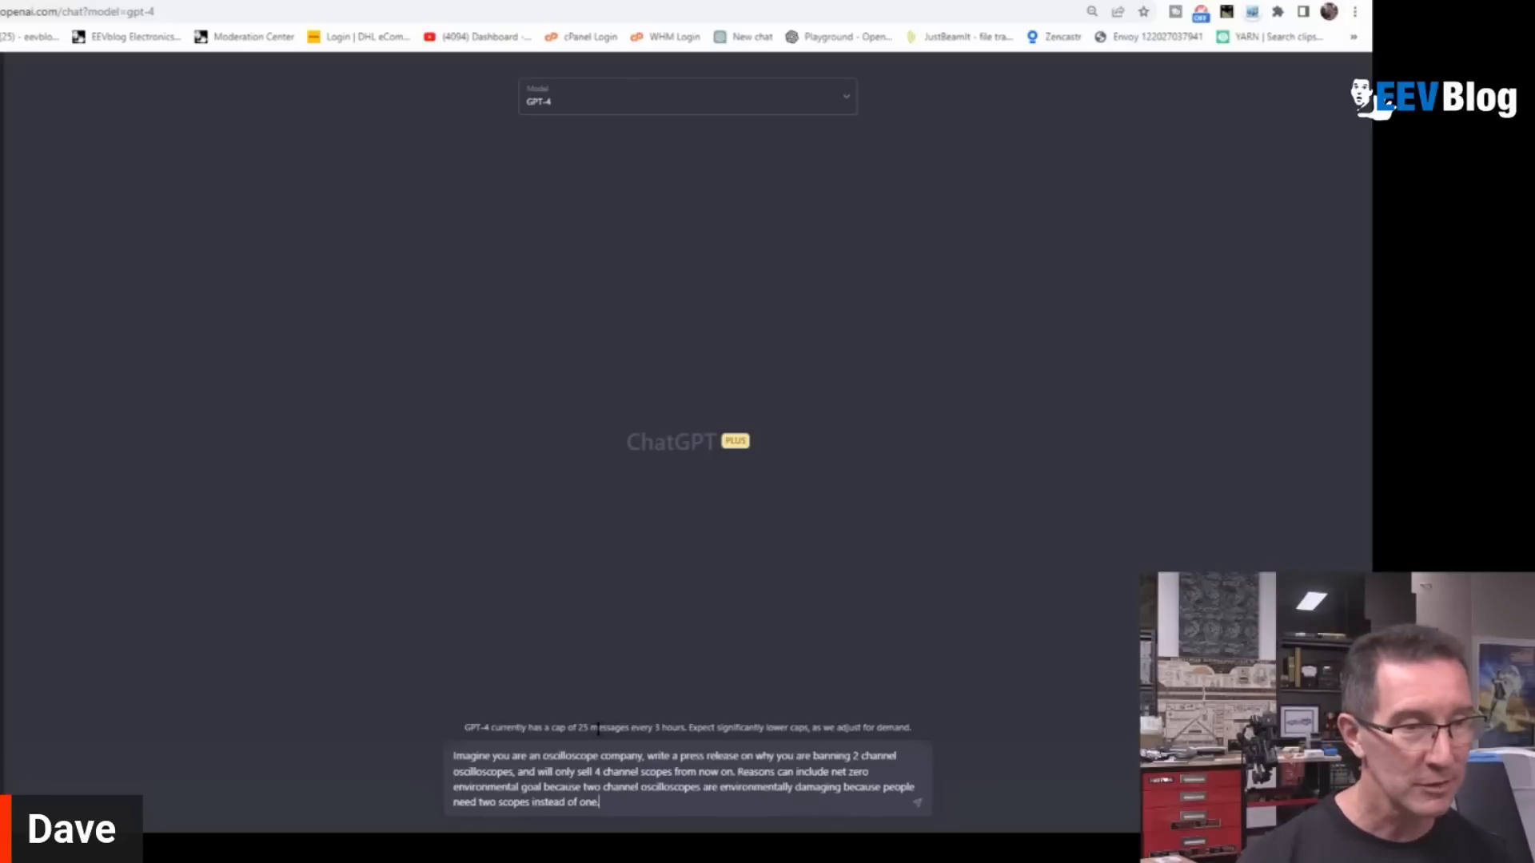
pyautogui.press('Return')
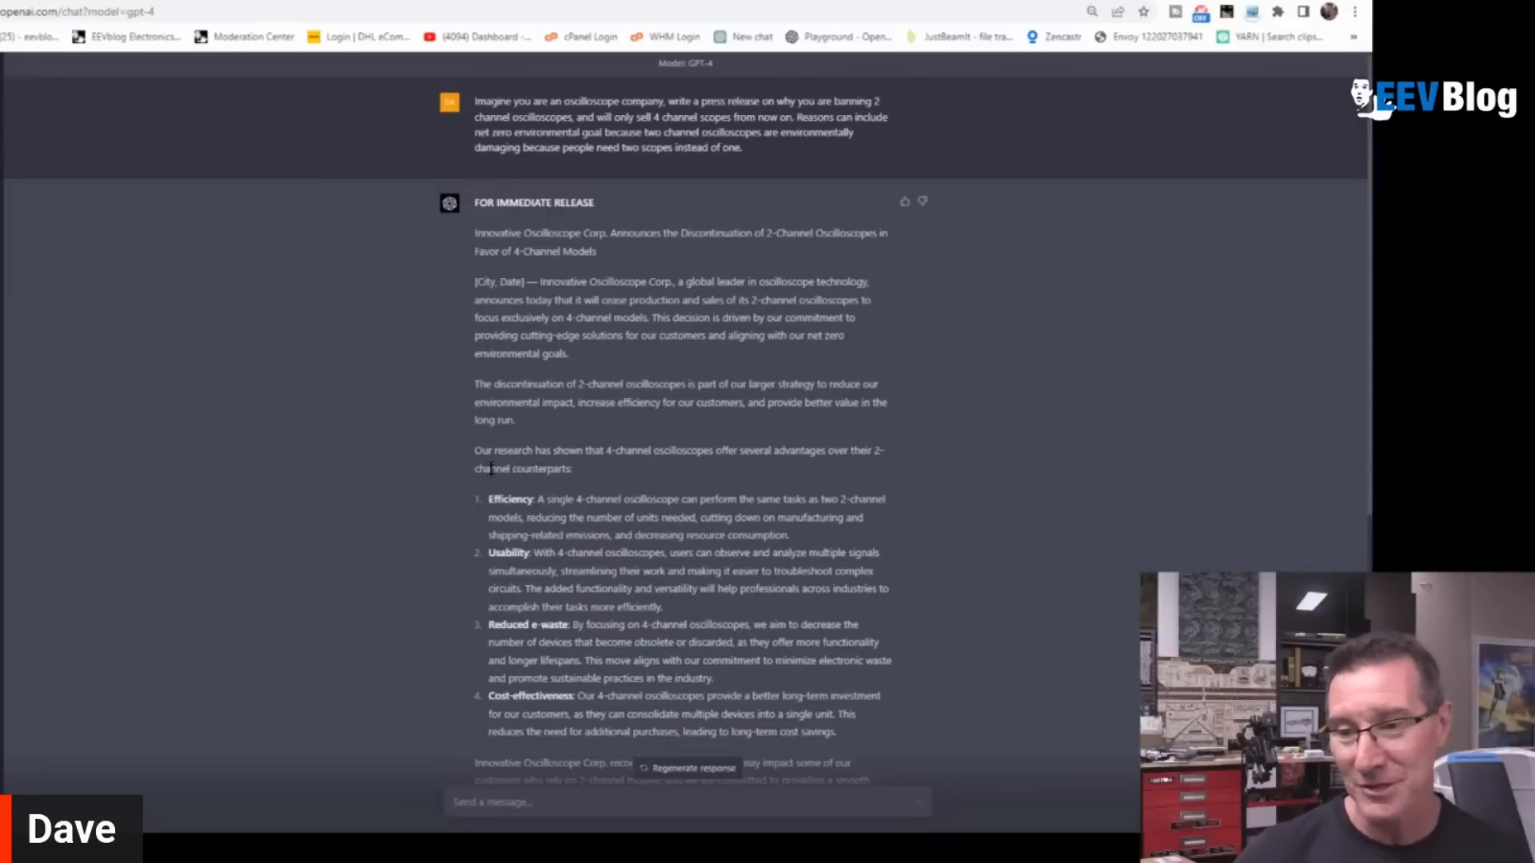
pyautogui.moveTo(438, 478)
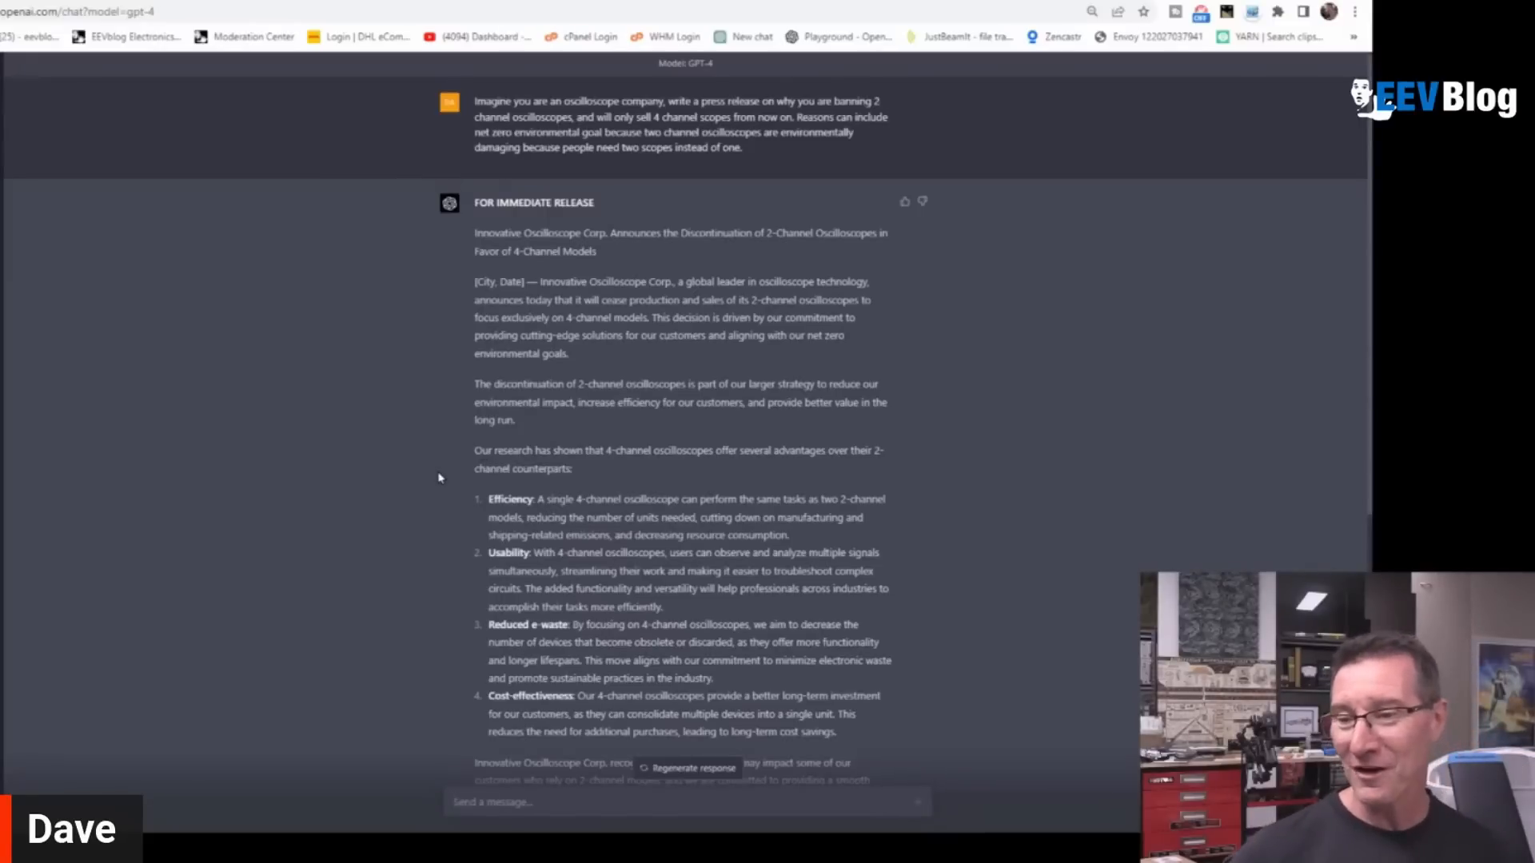
pyautogui.moveTo(443, 470)
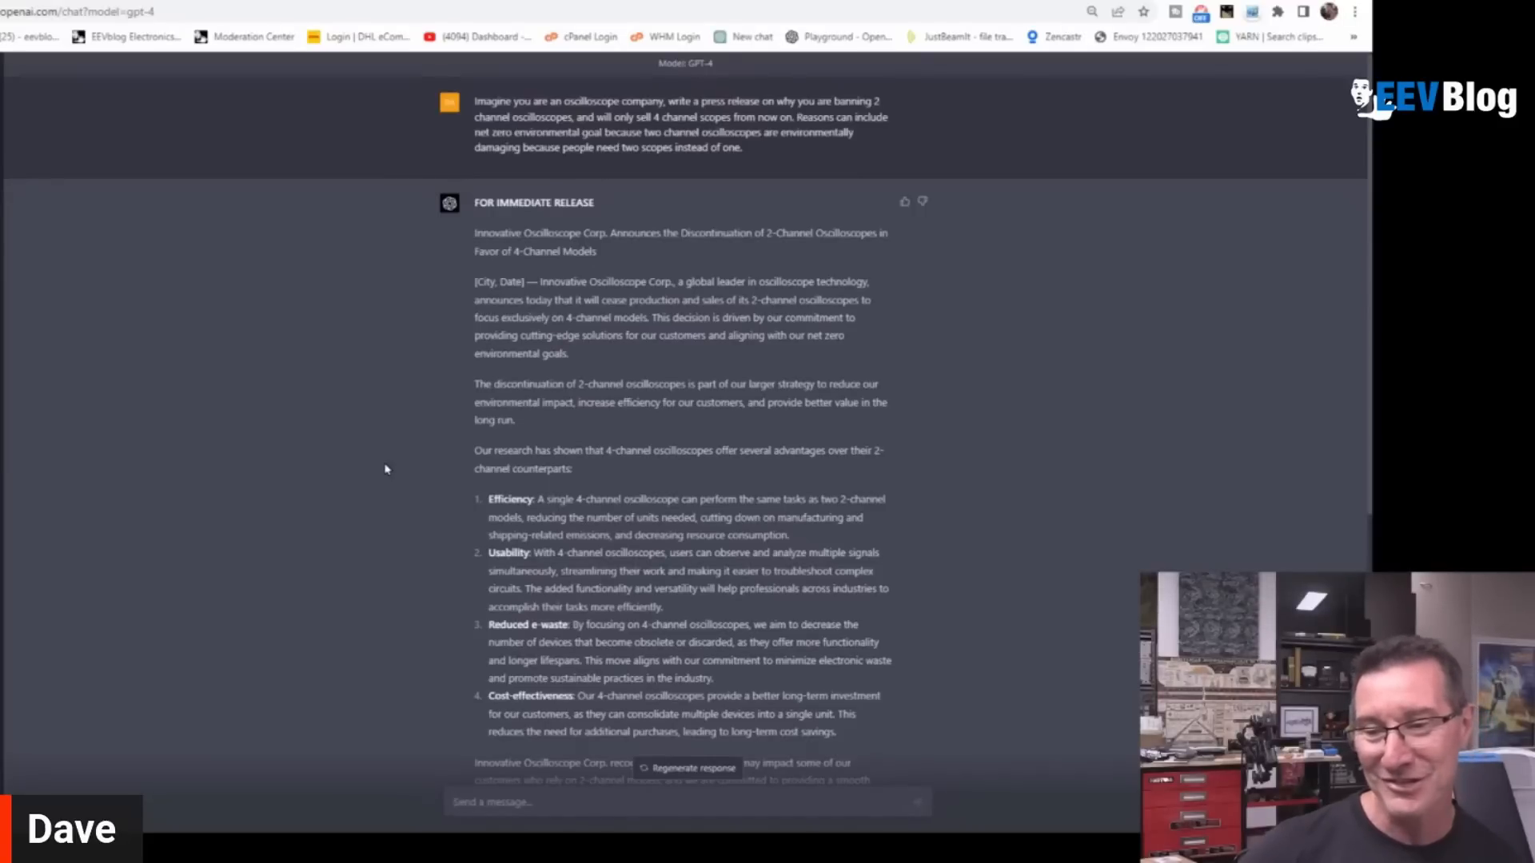
pyautogui.scroll(-3)
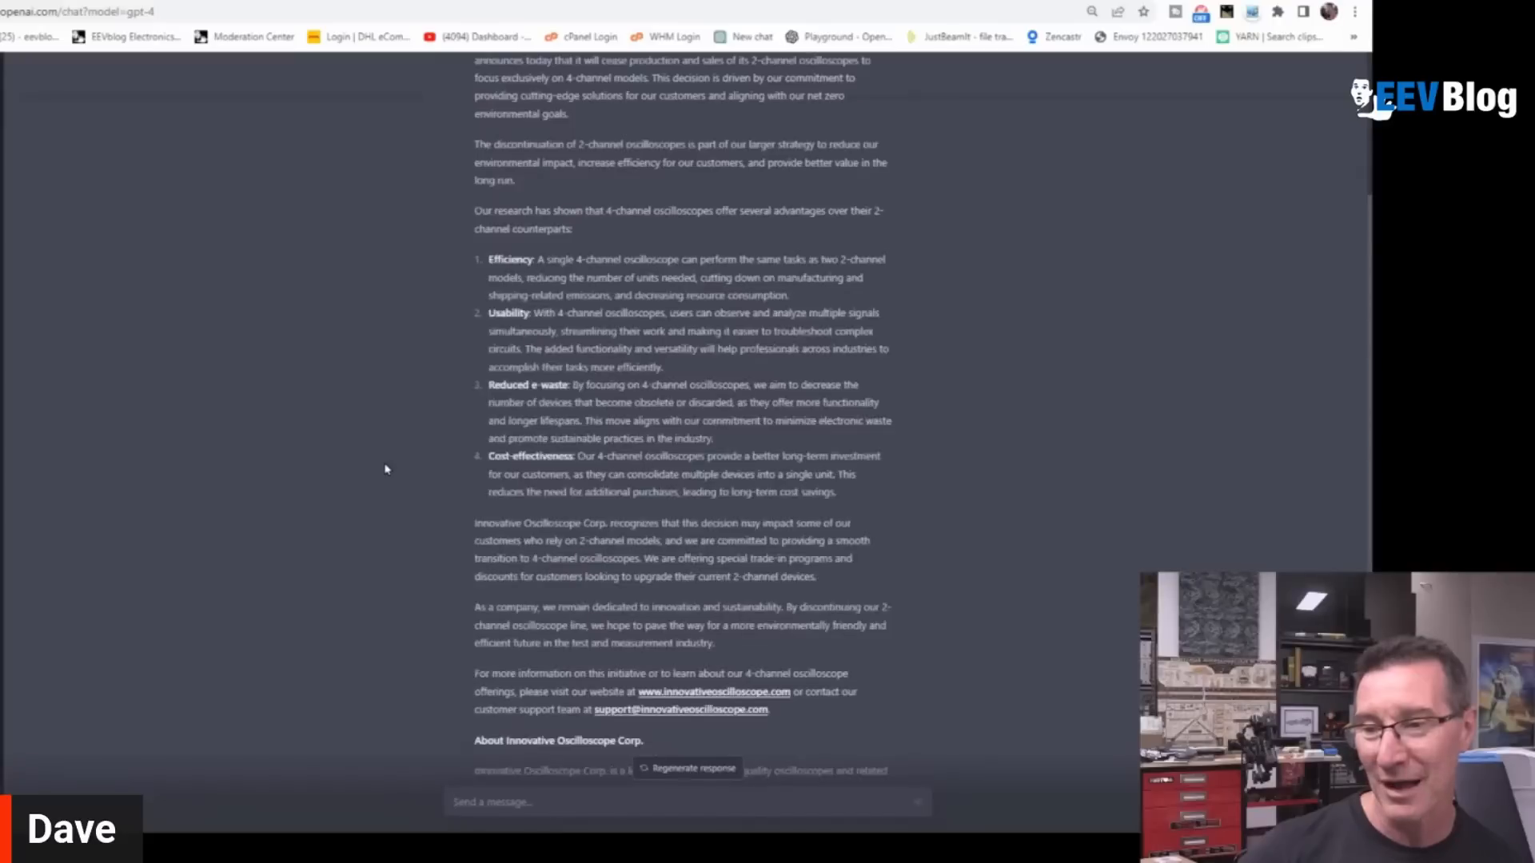
pyautogui.scroll(-3)
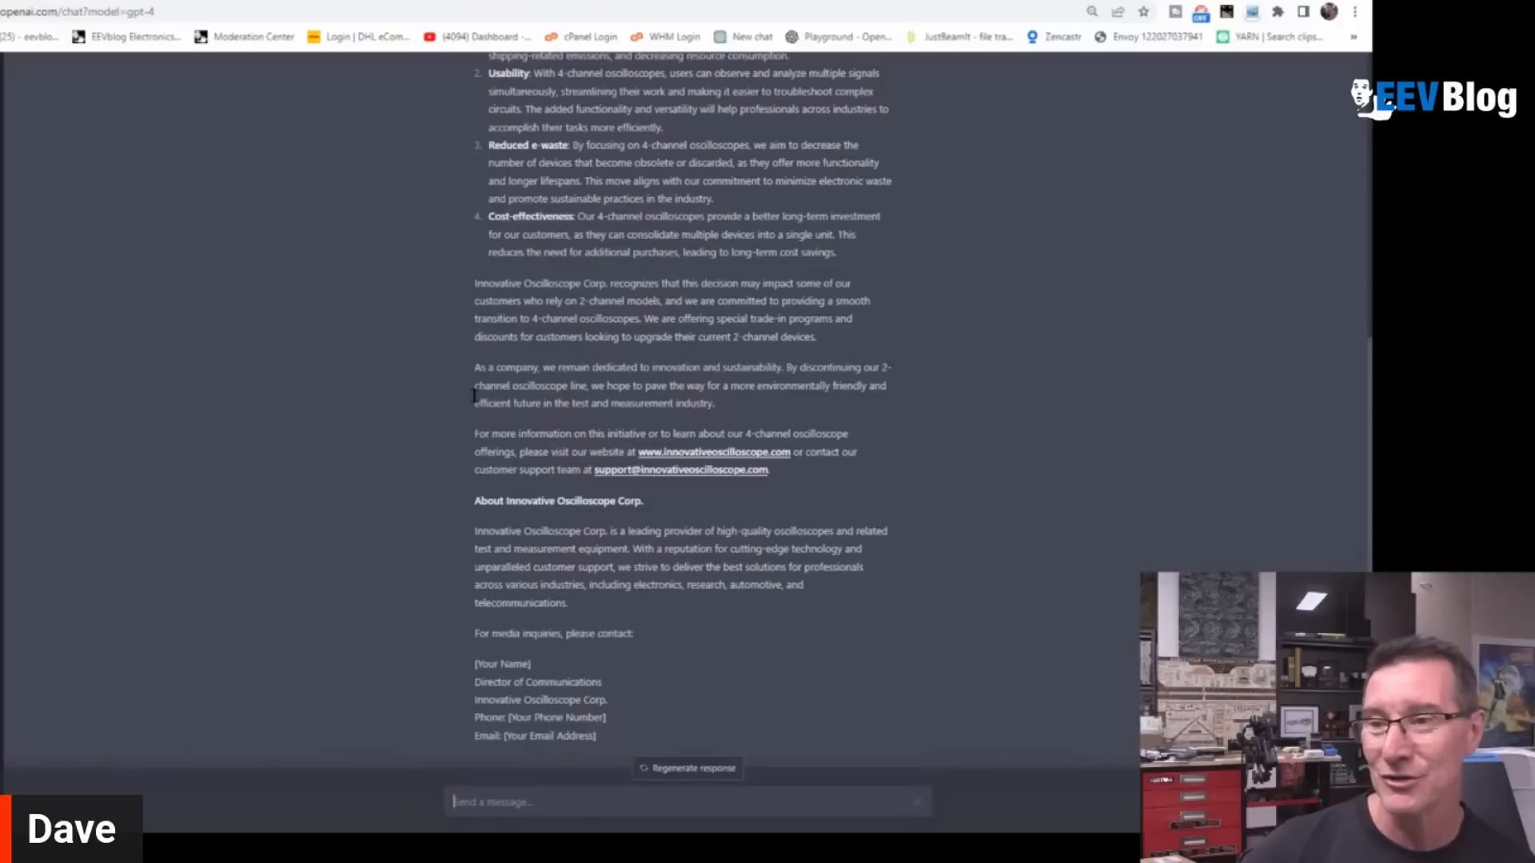
pyautogui.moveTo(485, 435)
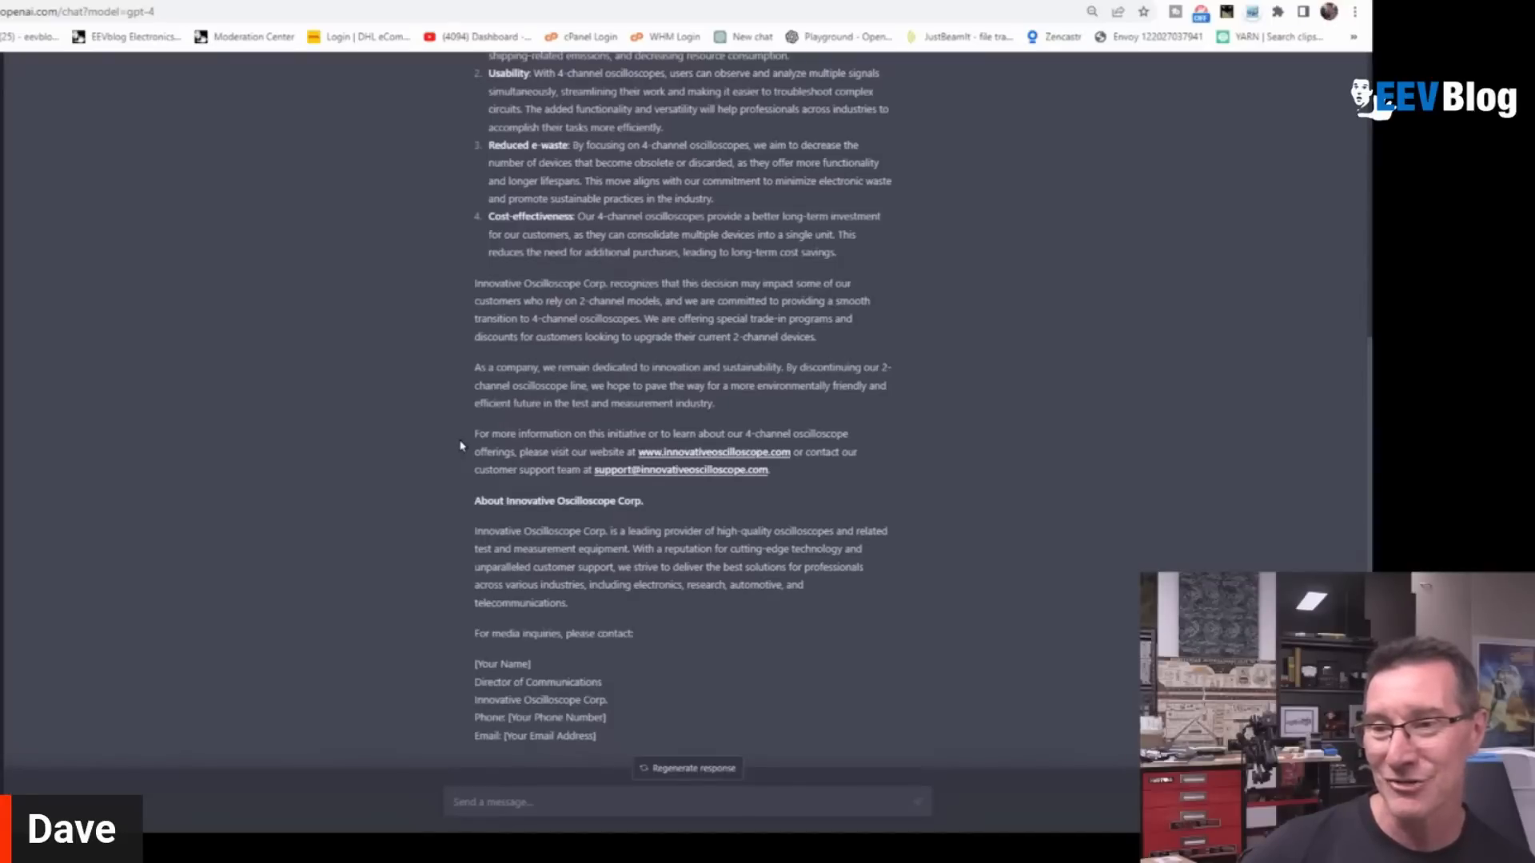
pyautogui.moveTo(710, 481)
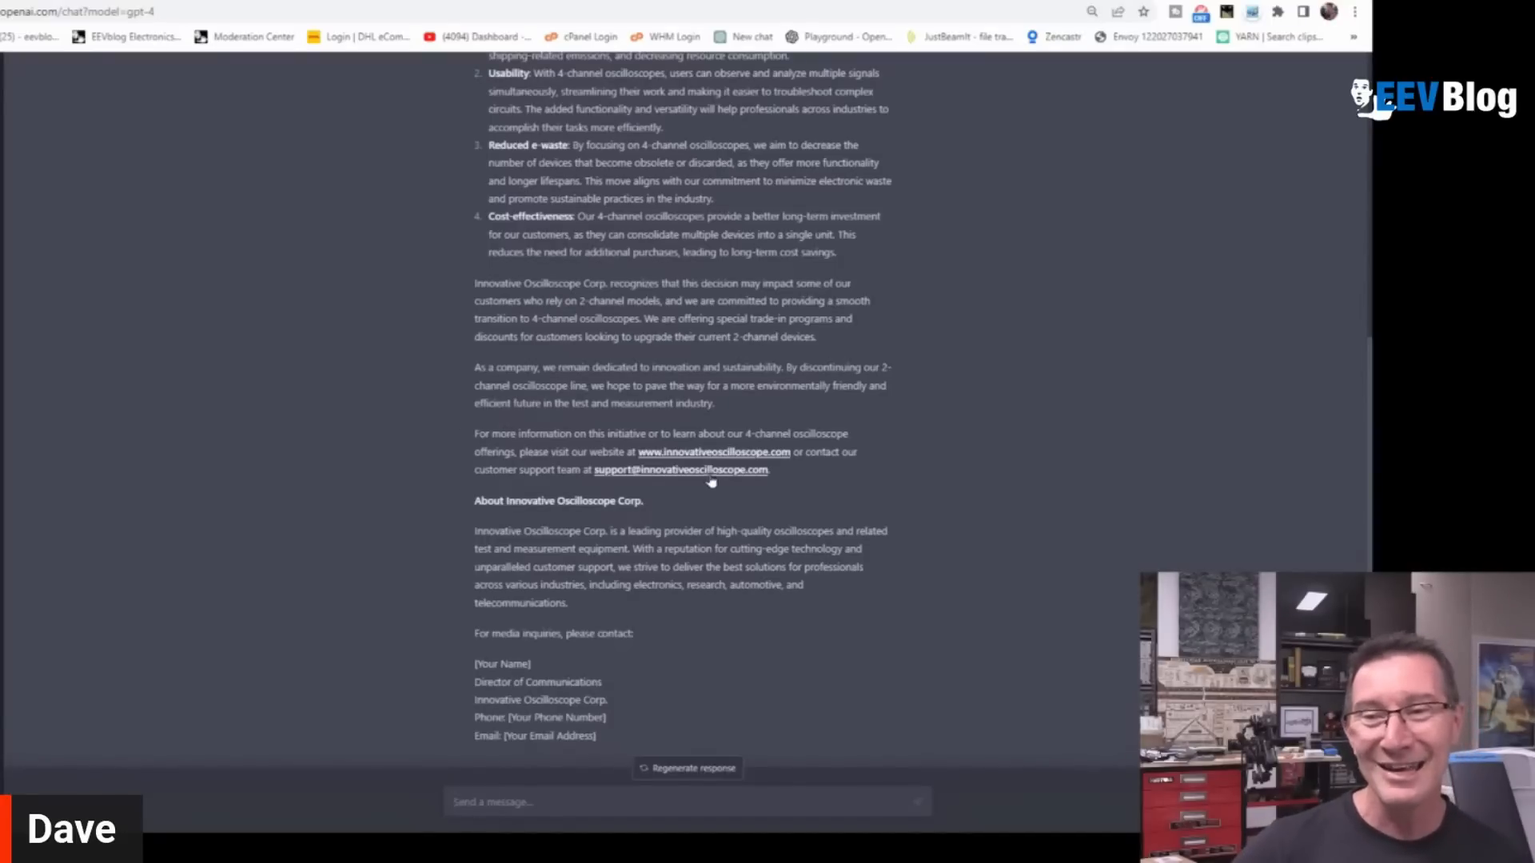
pyautogui.moveTo(713, 455)
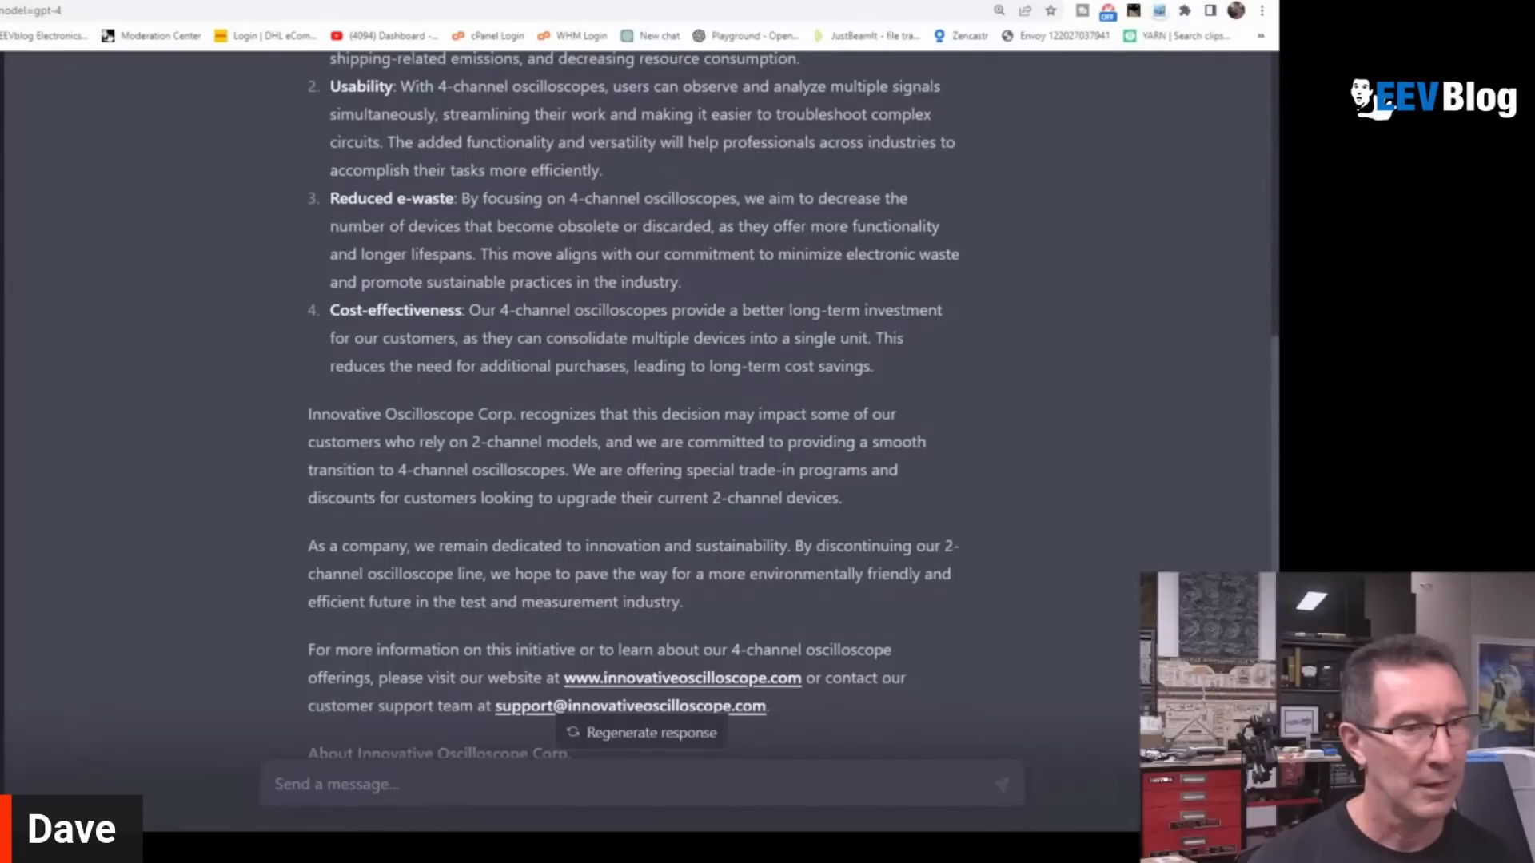
pyautogui.scroll(3)
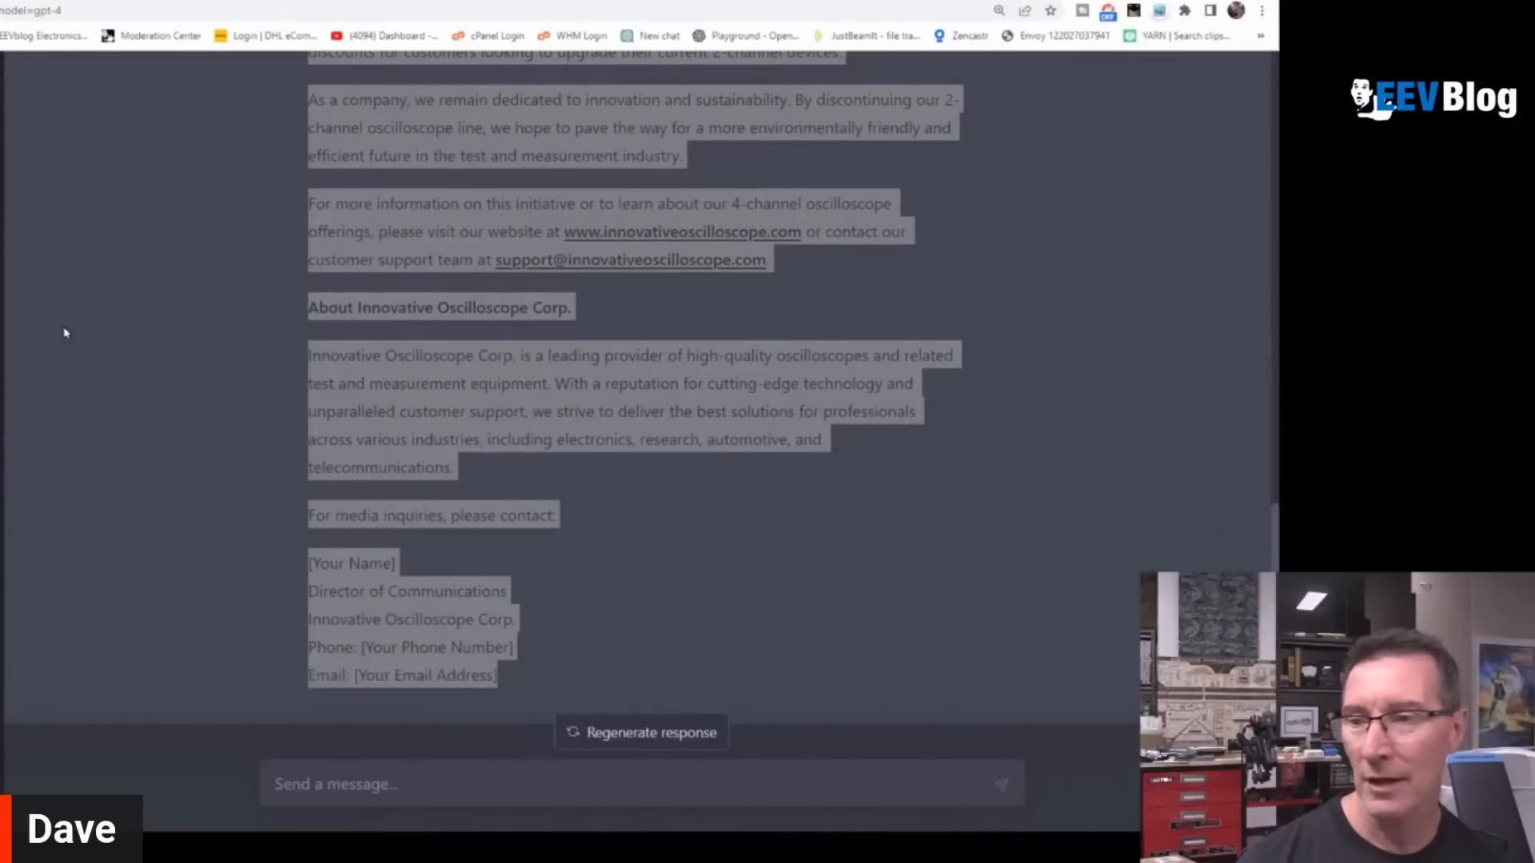
pyautogui.scroll(3)
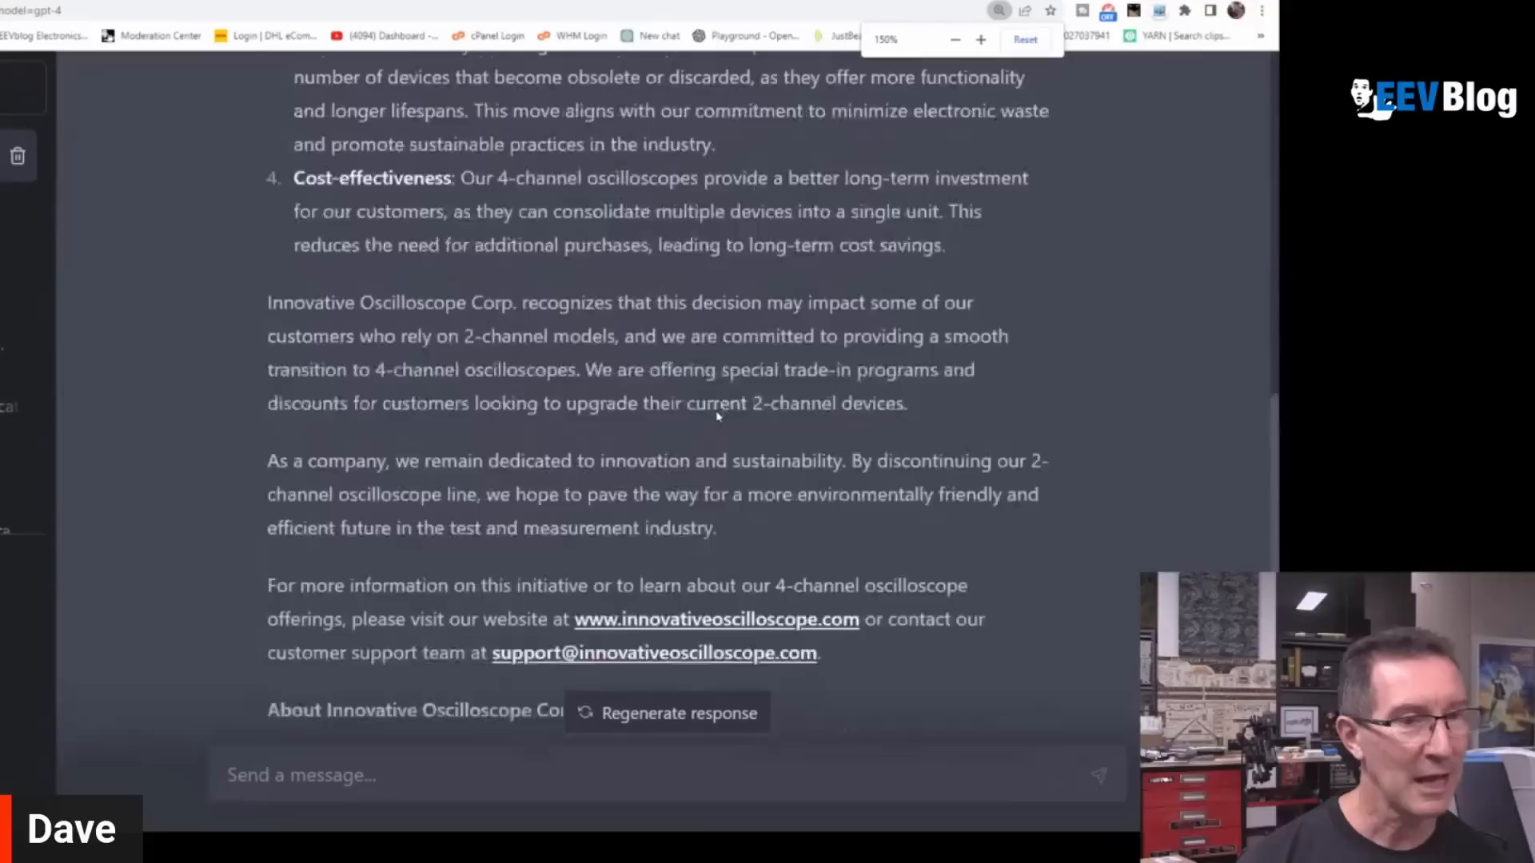
pyautogui.scroll(3)
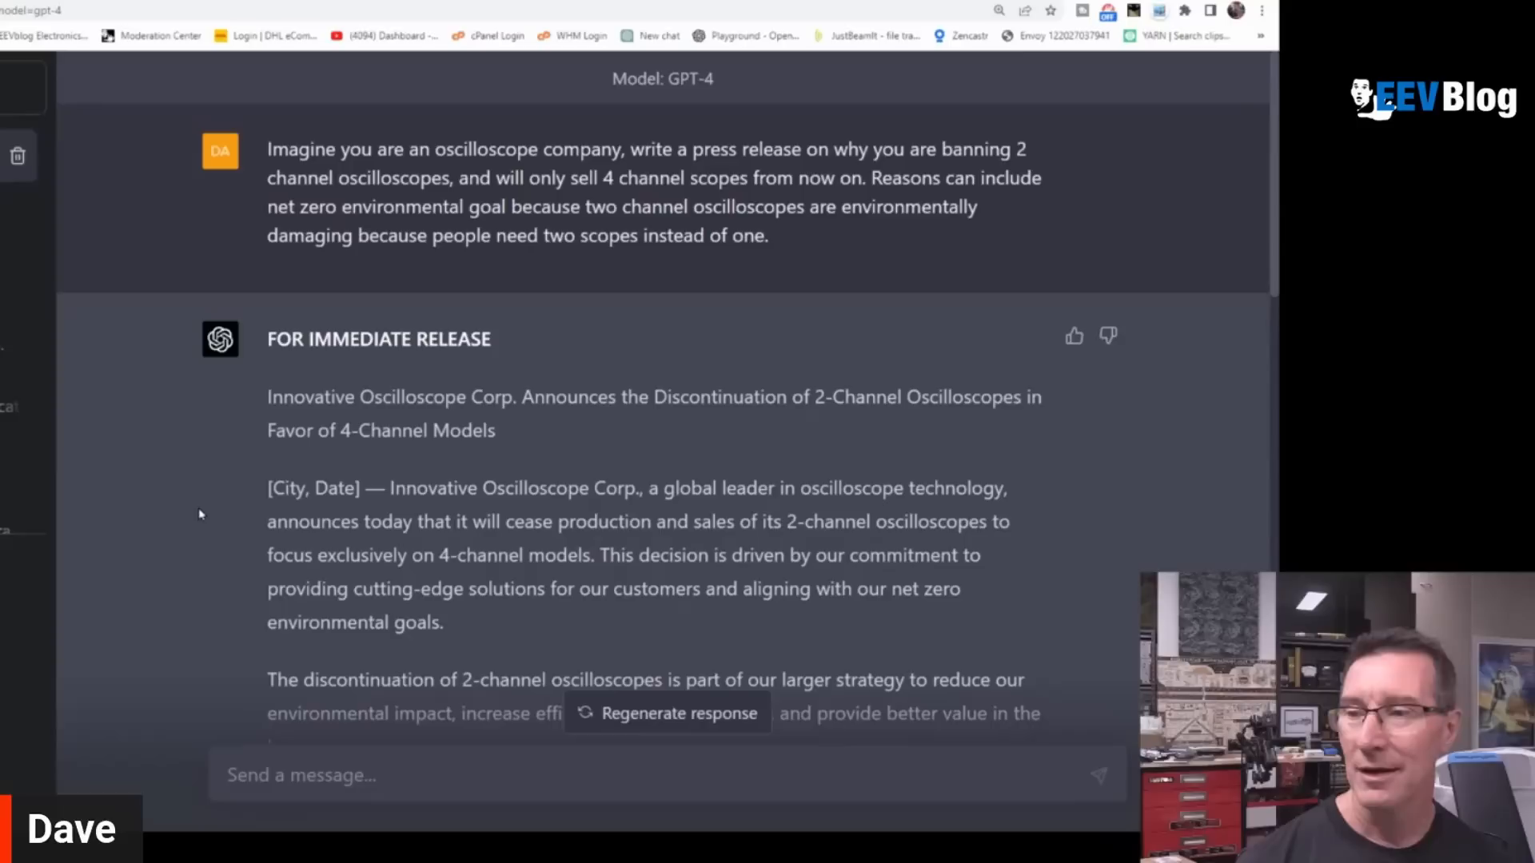
pyautogui.moveTo(168, 530)
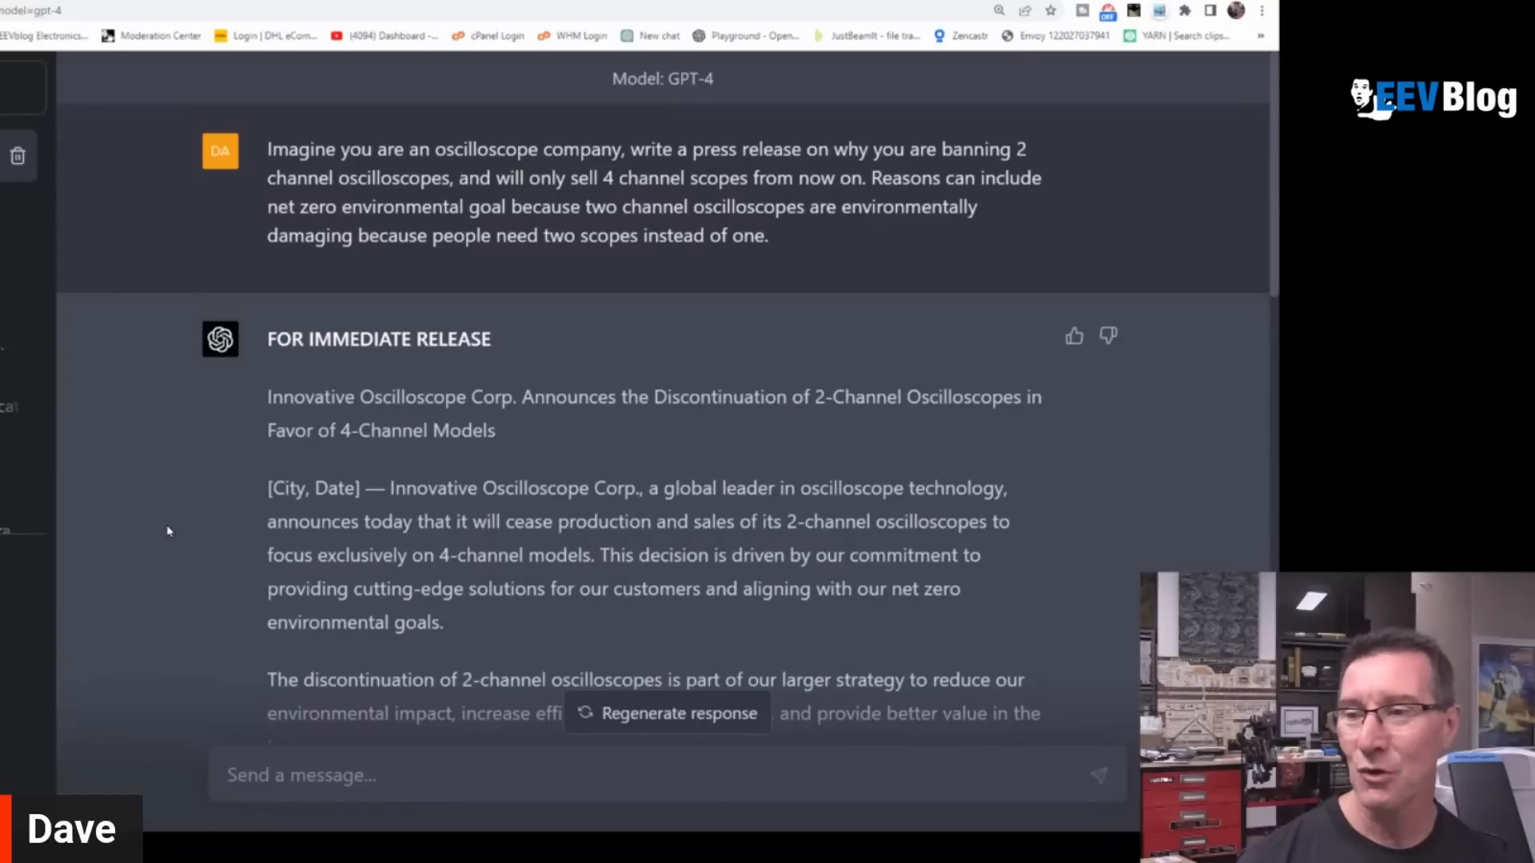
pyautogui.scroll(-3)
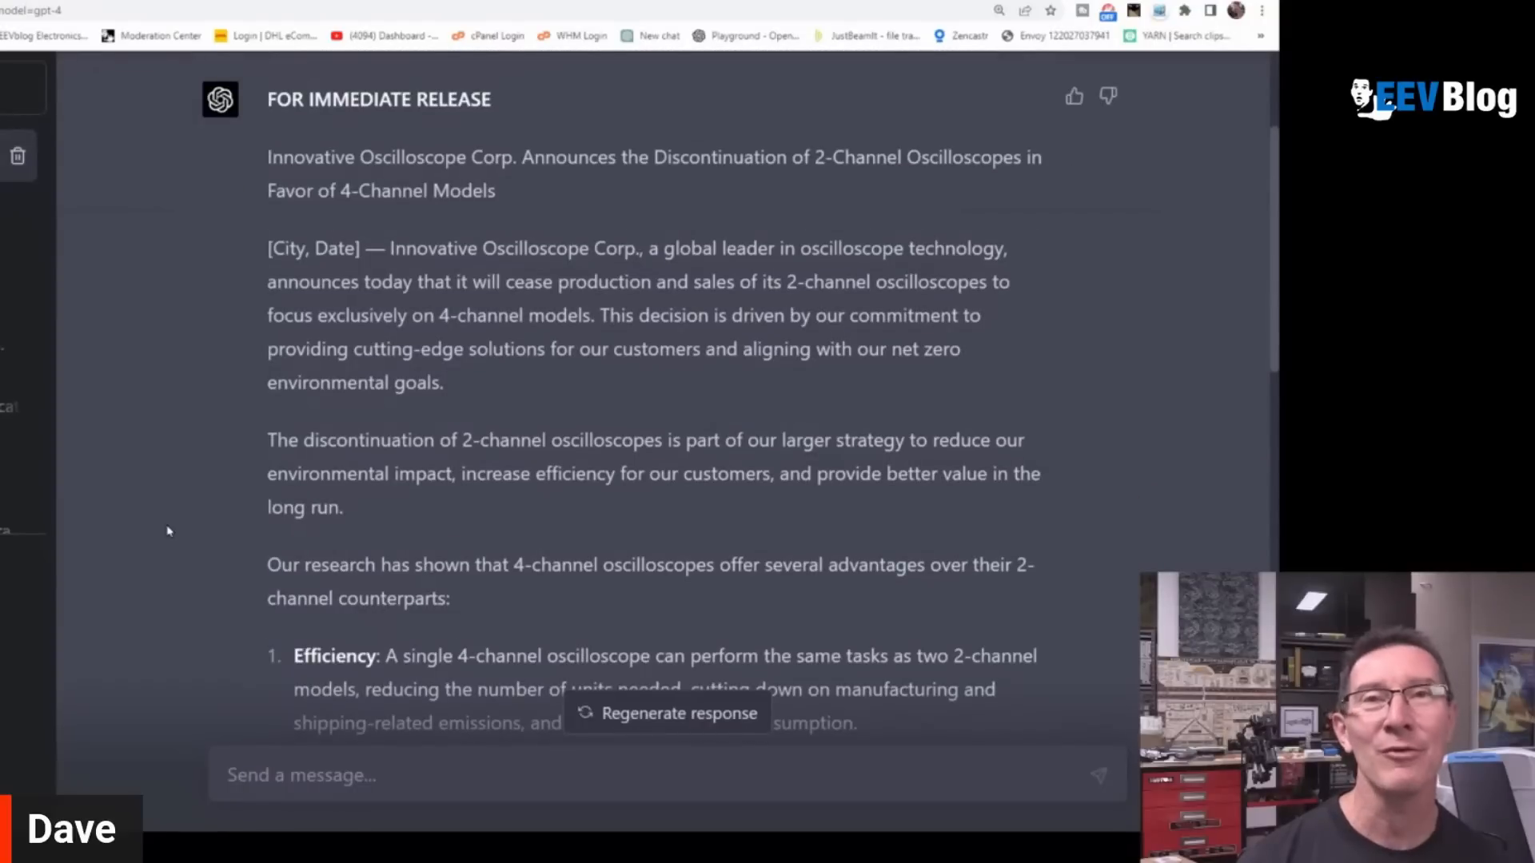
pyautogui.scroll(-3)
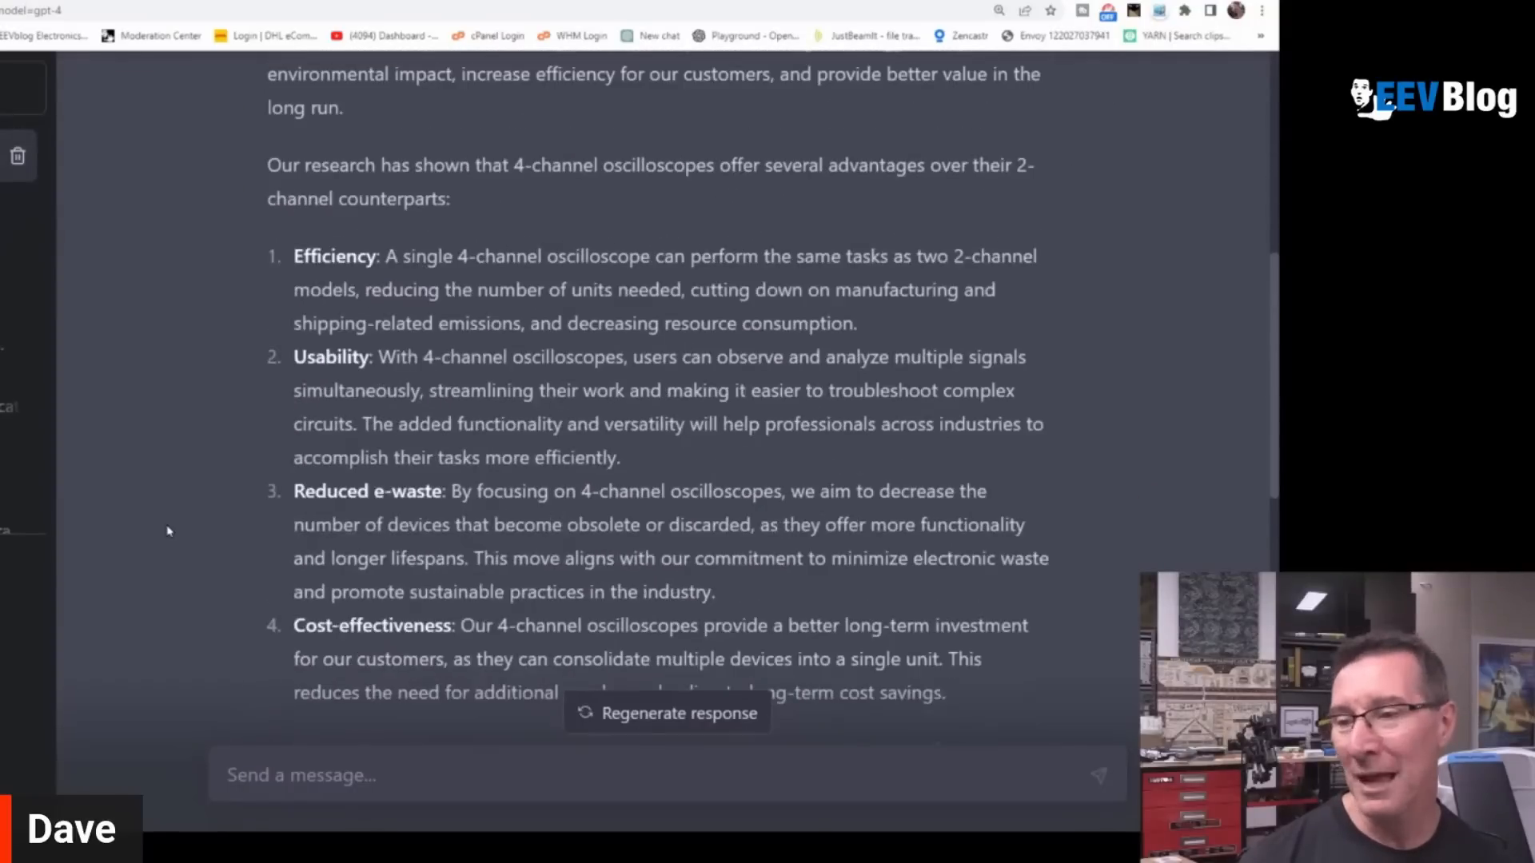
pyautogui.scroll(-3)
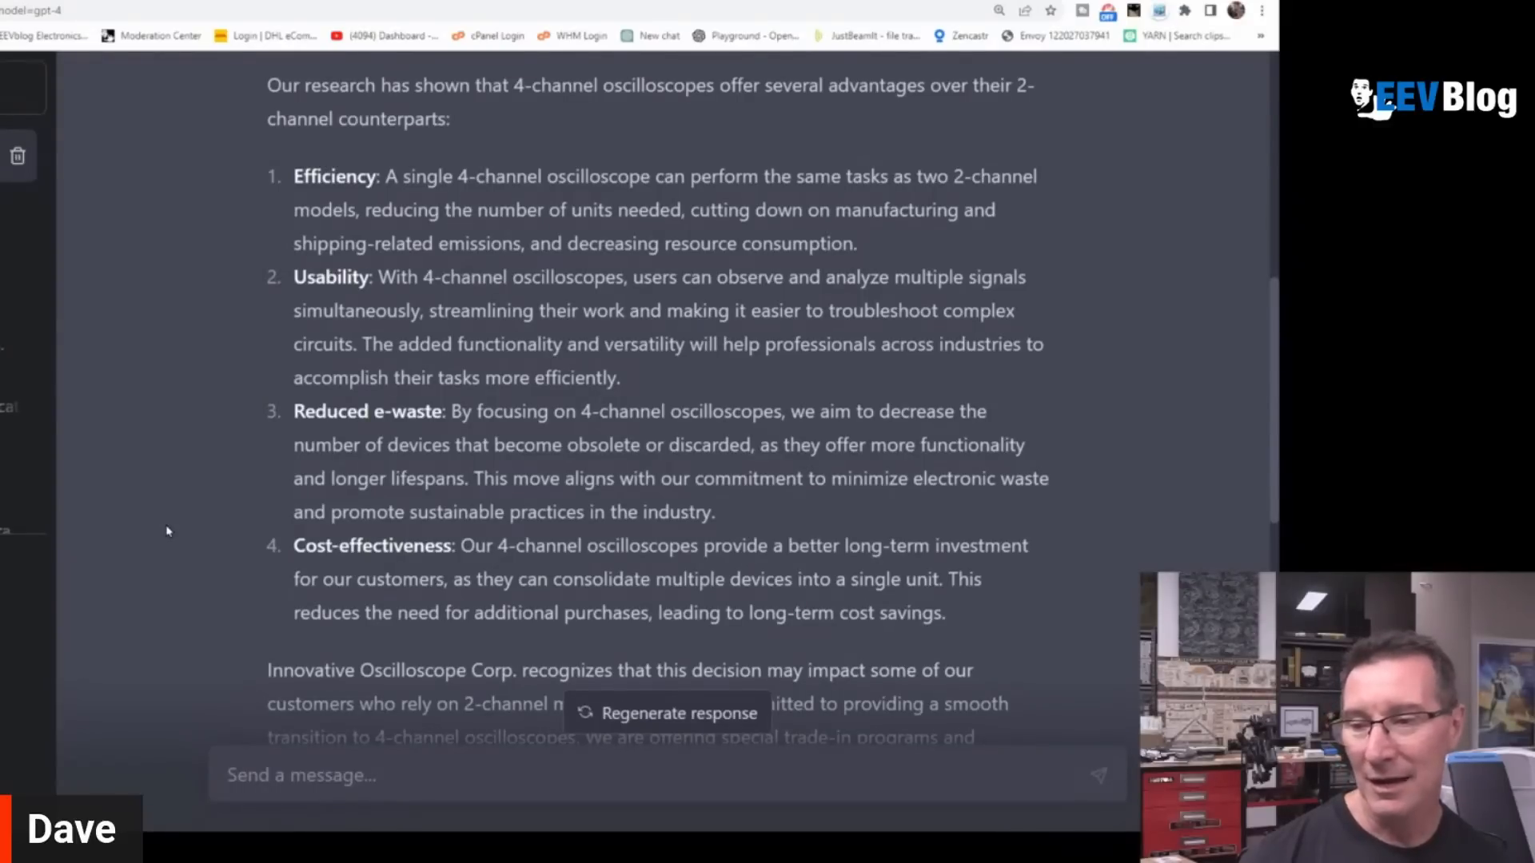
pyautogui.scroll(-3)
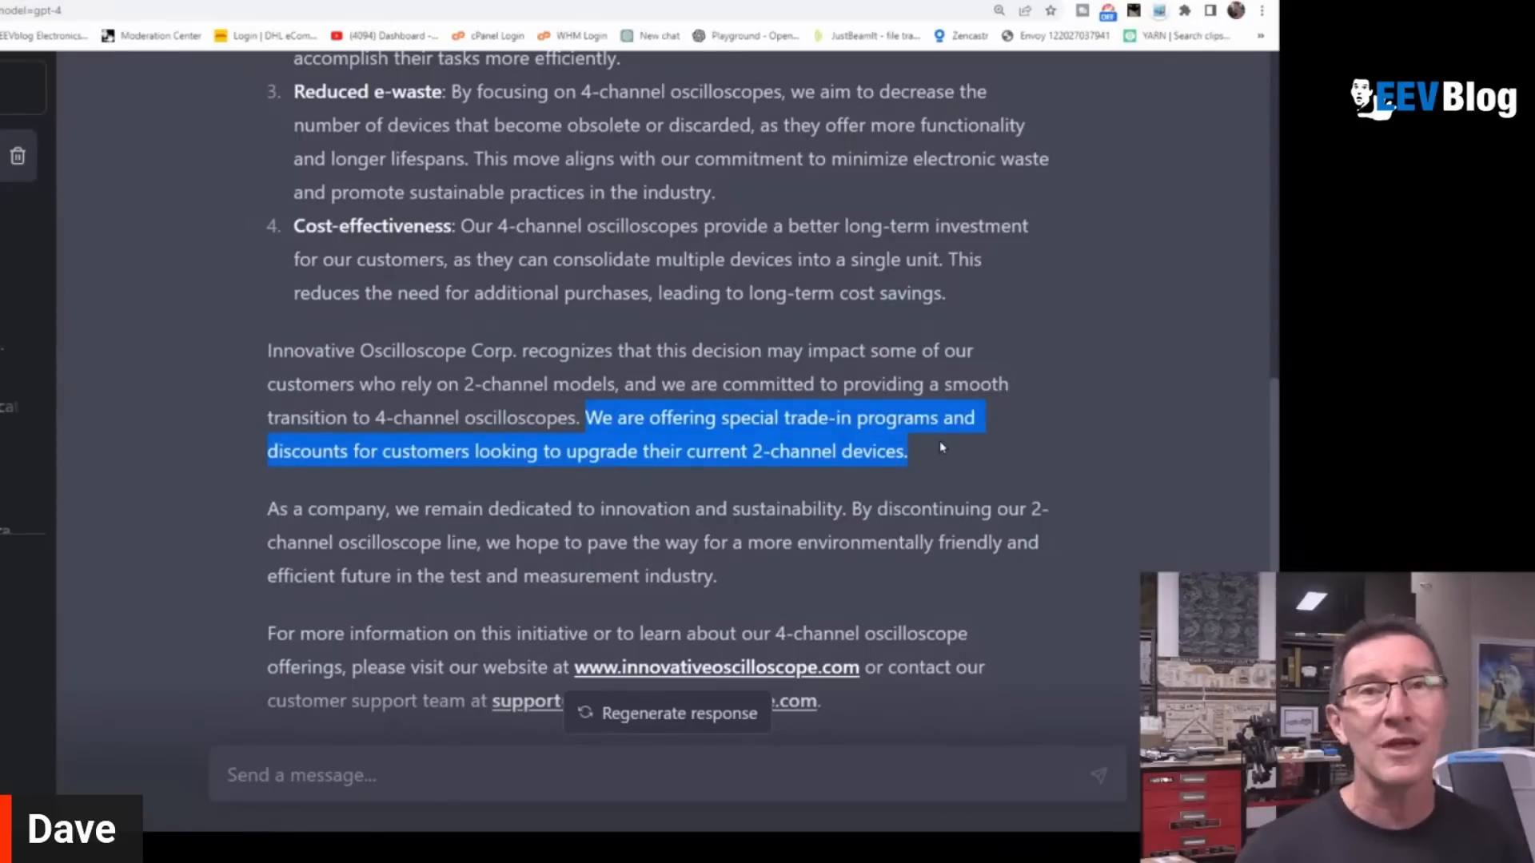
pyautogui.scroll(3)
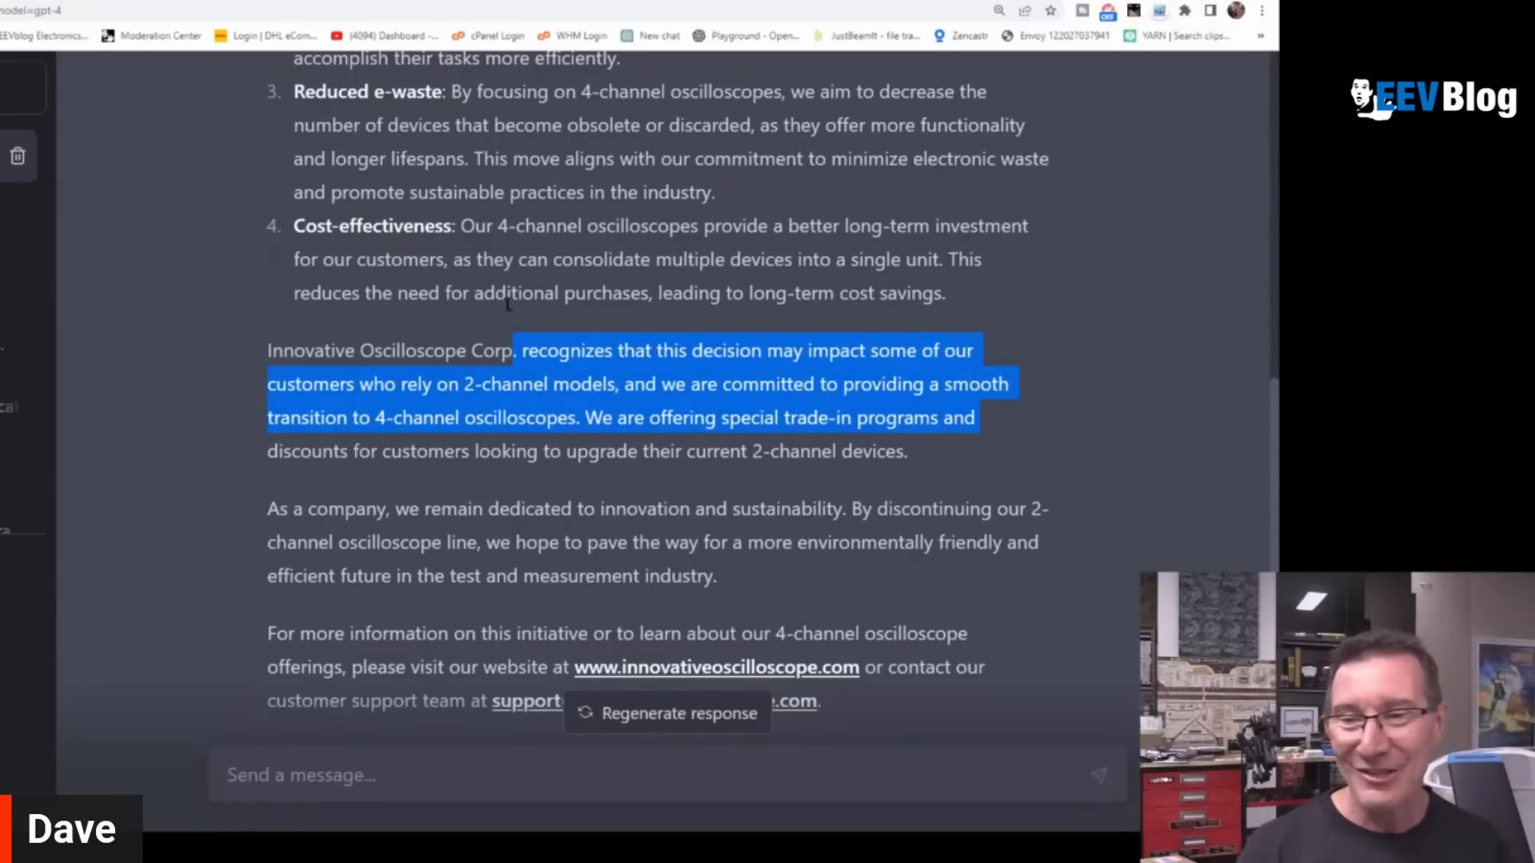
pyautogui.scroll(-3)
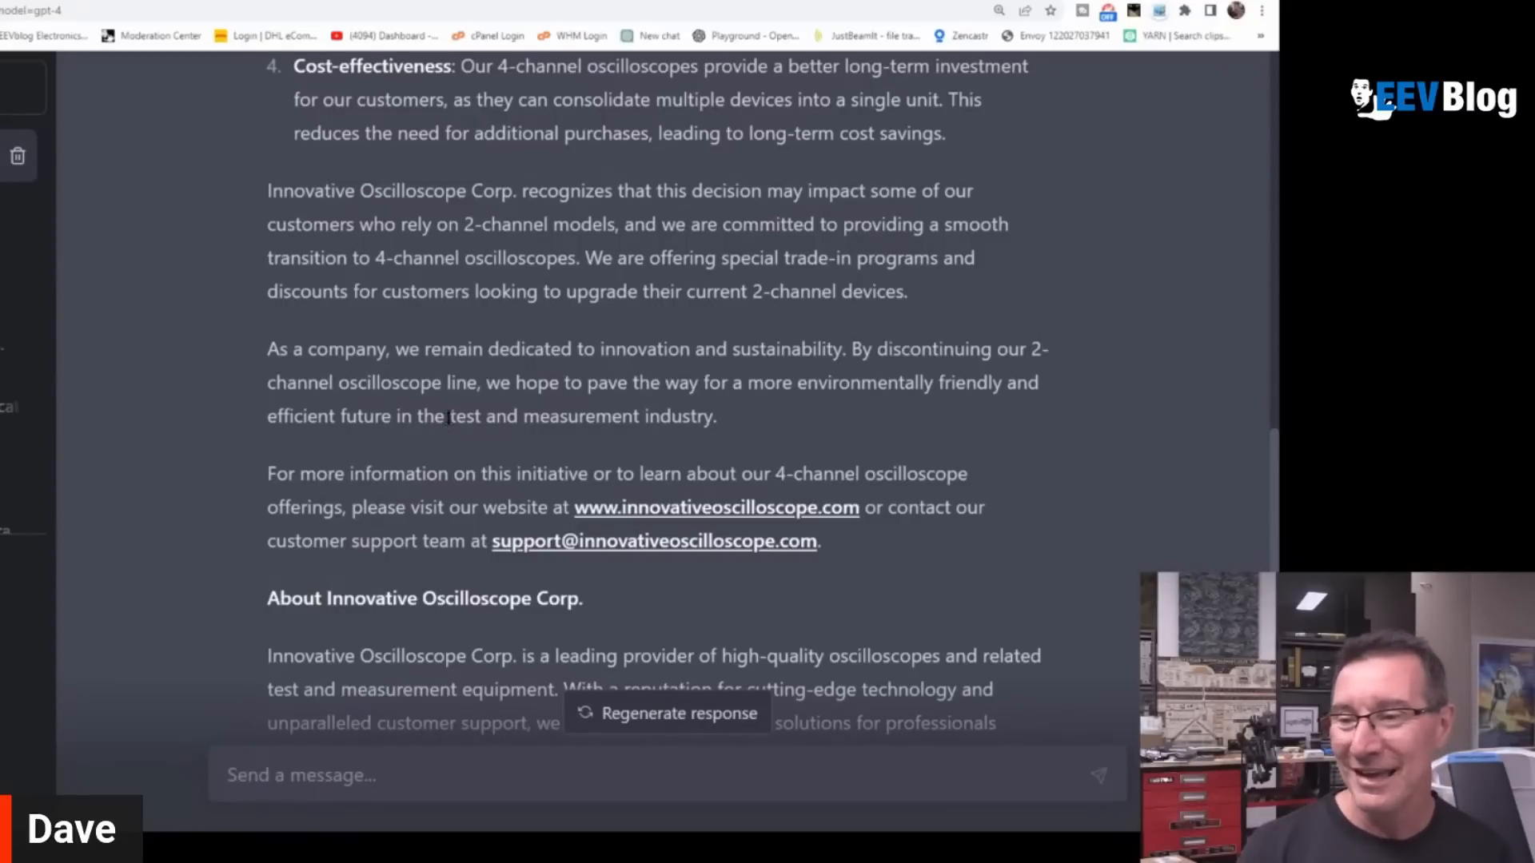
pyautogui.scroll(3)
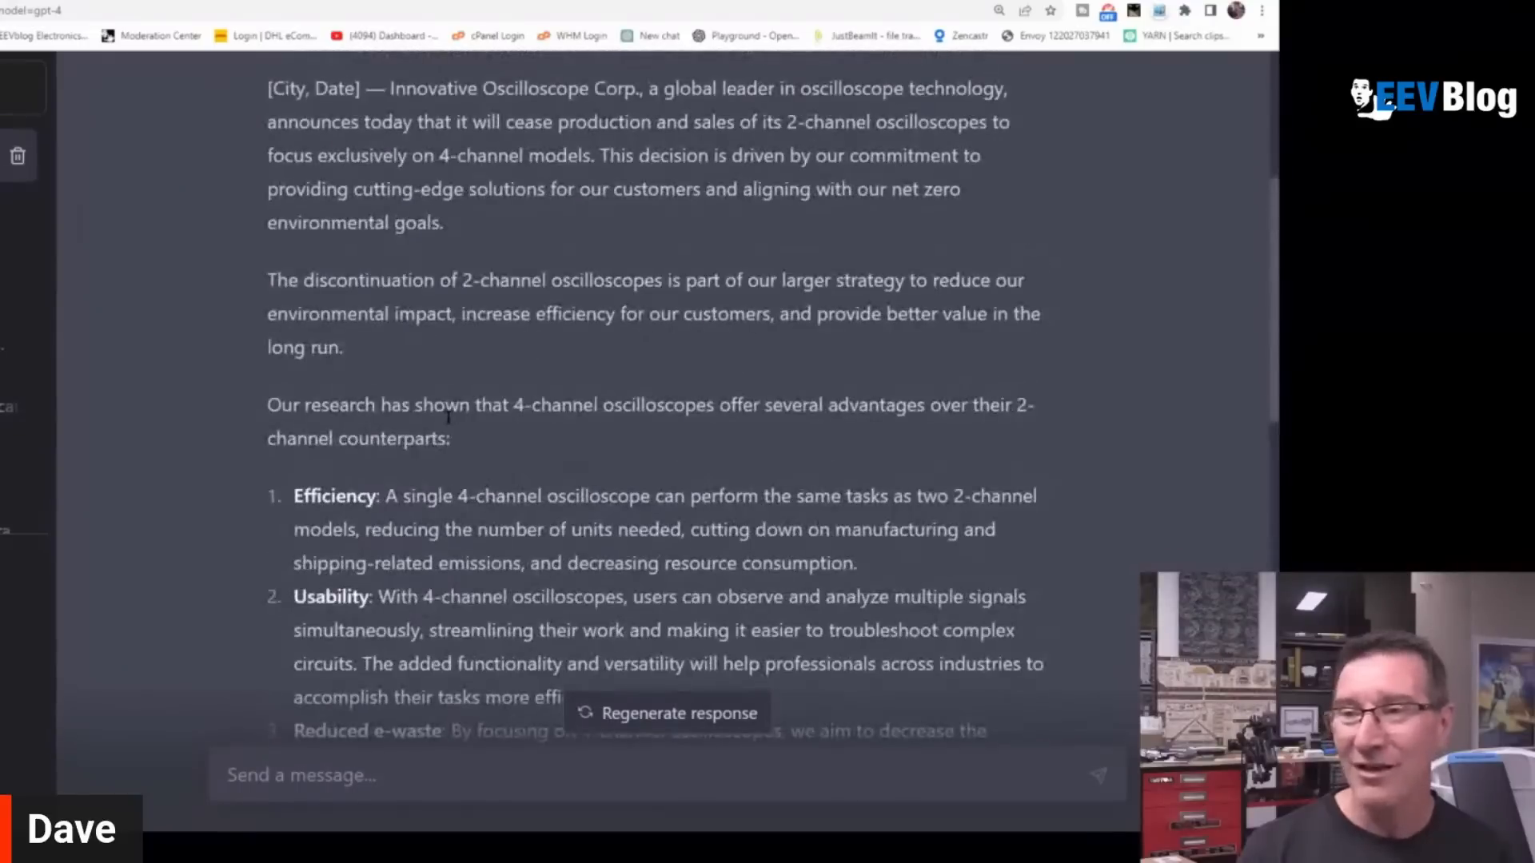
pyautogui.scroll(3)
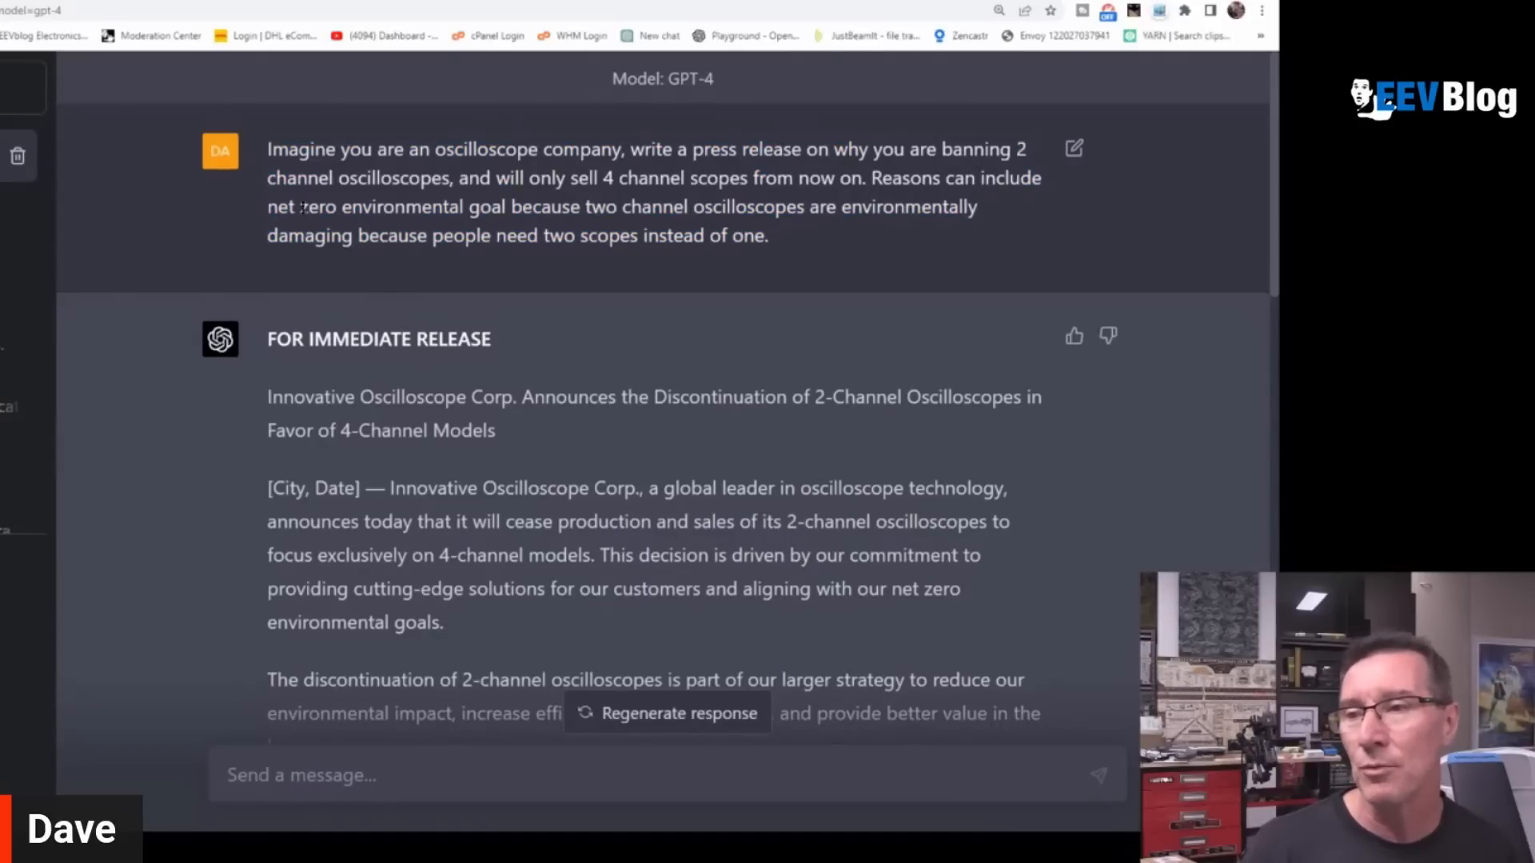
# Highlight the phrase 'net zero environmental goal' in the first prompt
pyautogui.moveTo(267, 207); pyautogui.dragTo(508, 206)
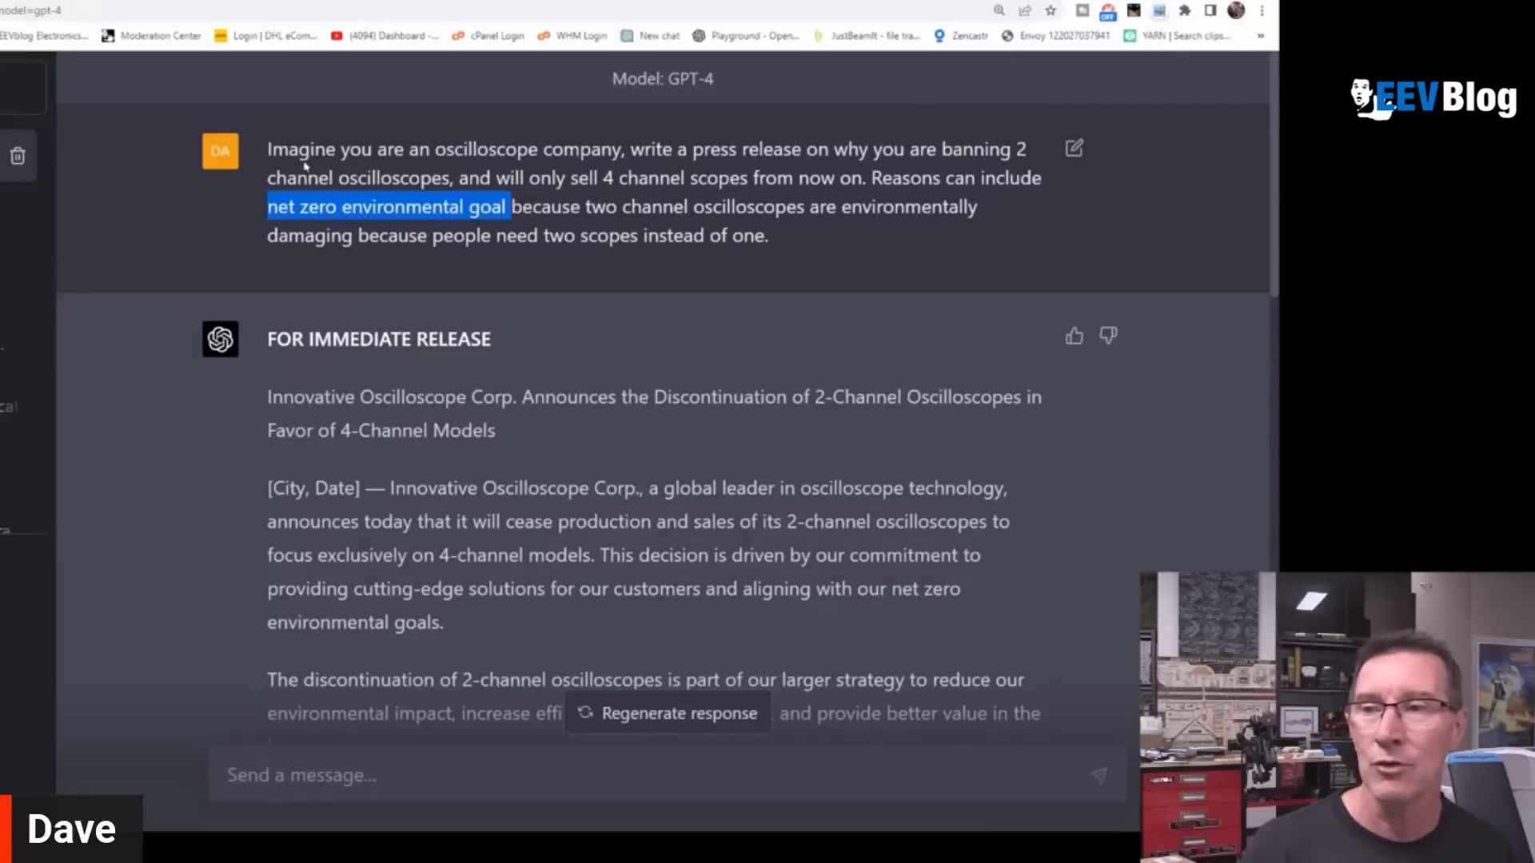
pyautogui.moveTo(553, 350)
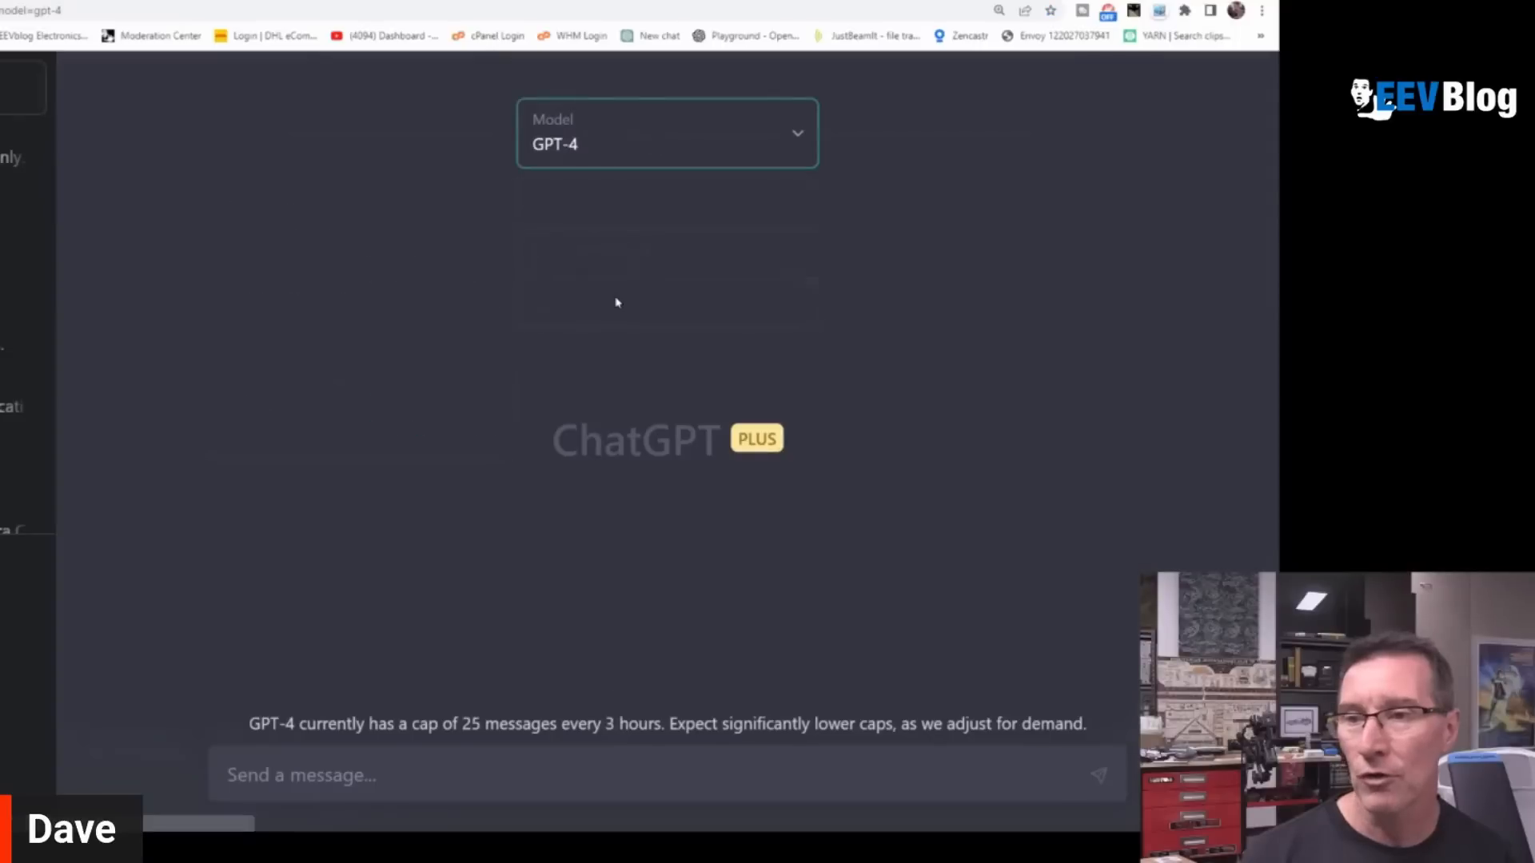
pyautogui.click(666, 132)
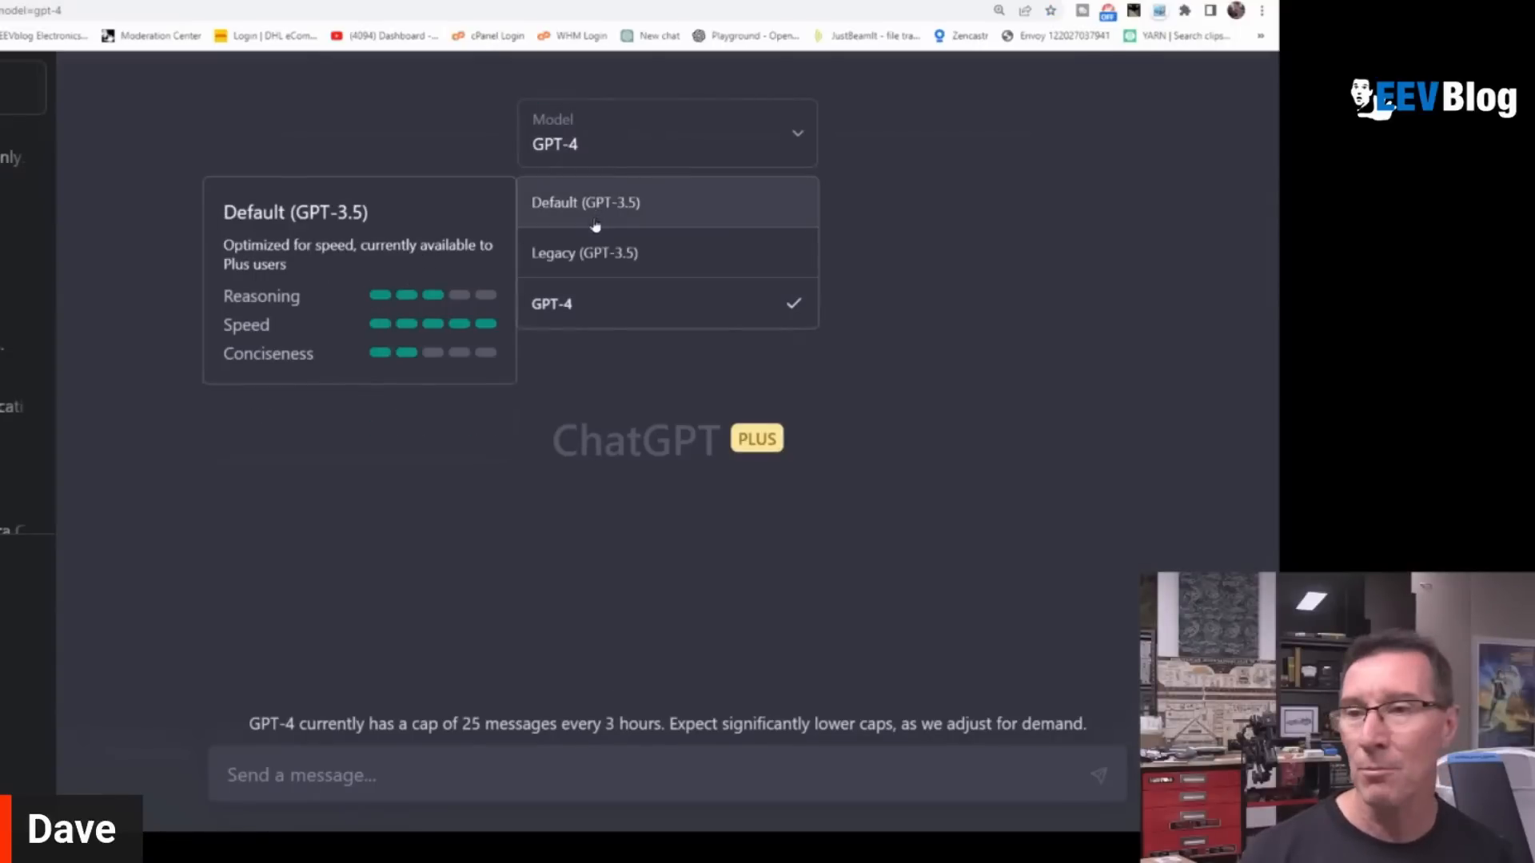
pyautogui.moveTo(675, 215)
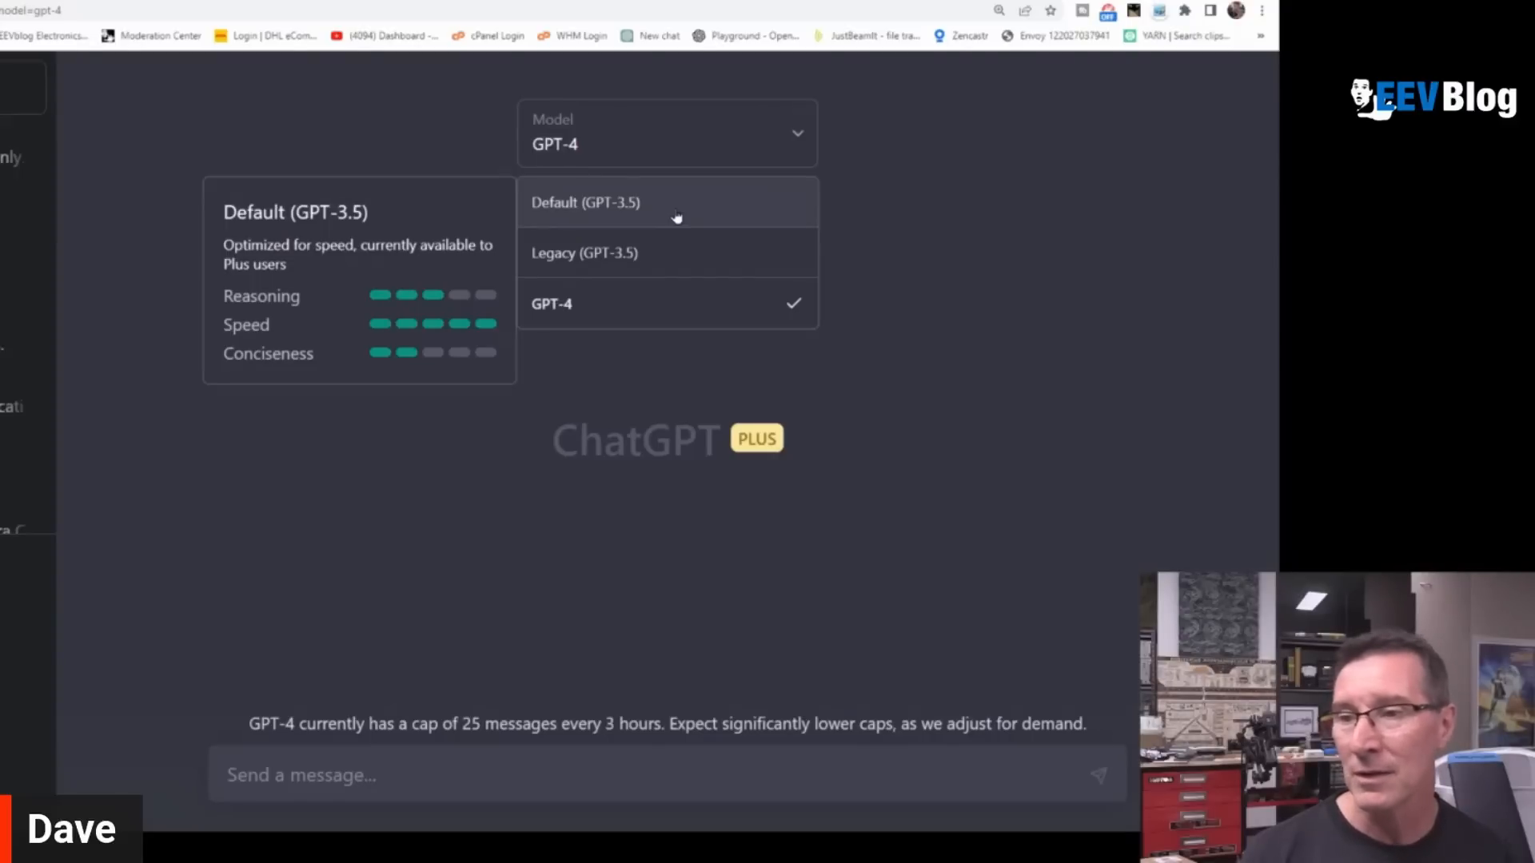
pyautogui.moveTo(651, 254)
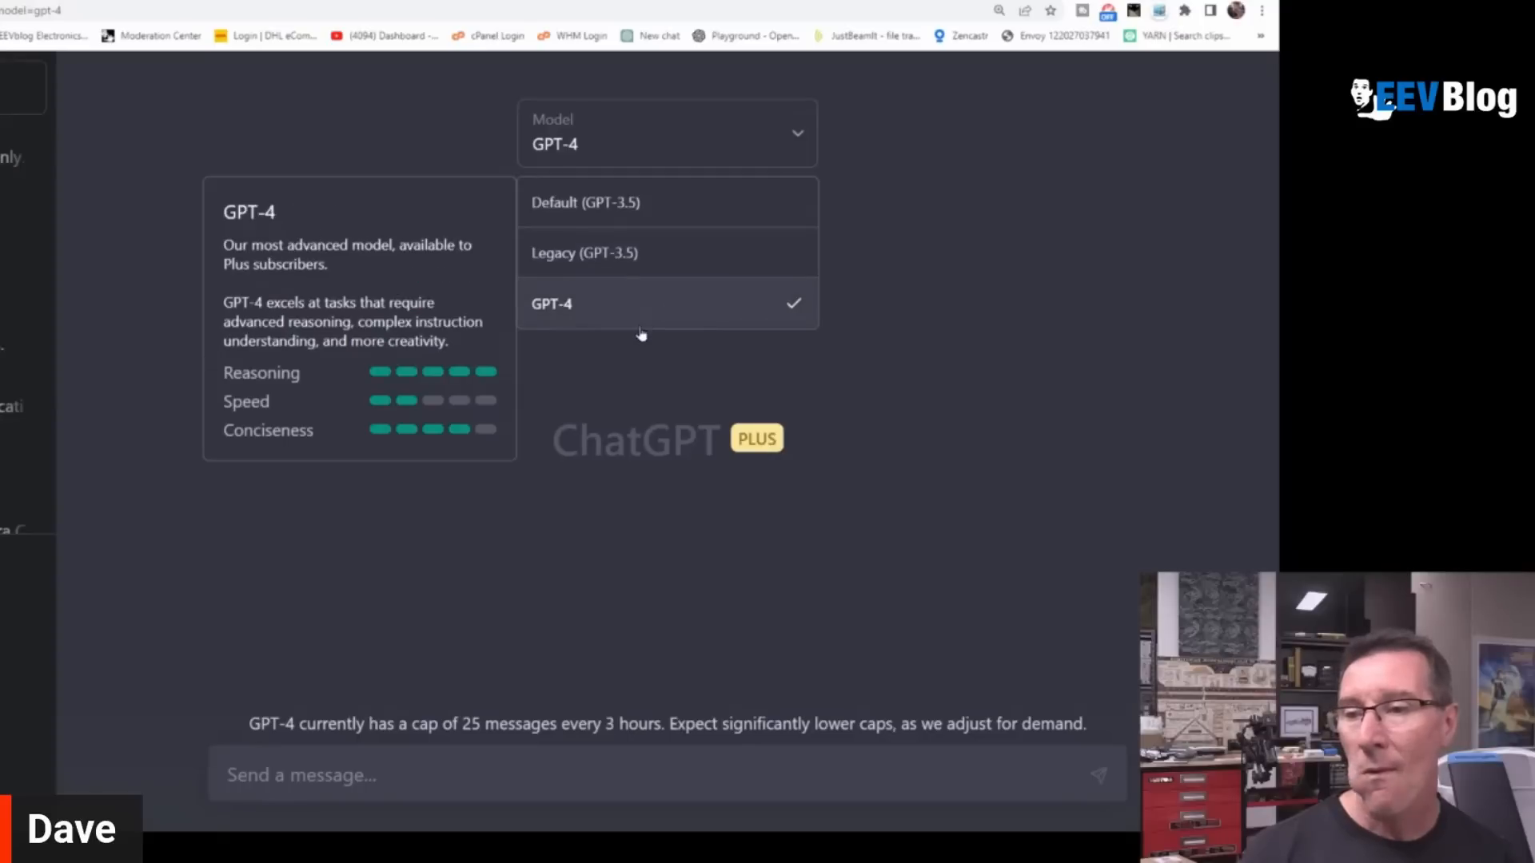
pyautogui.moveTo(635, 326)
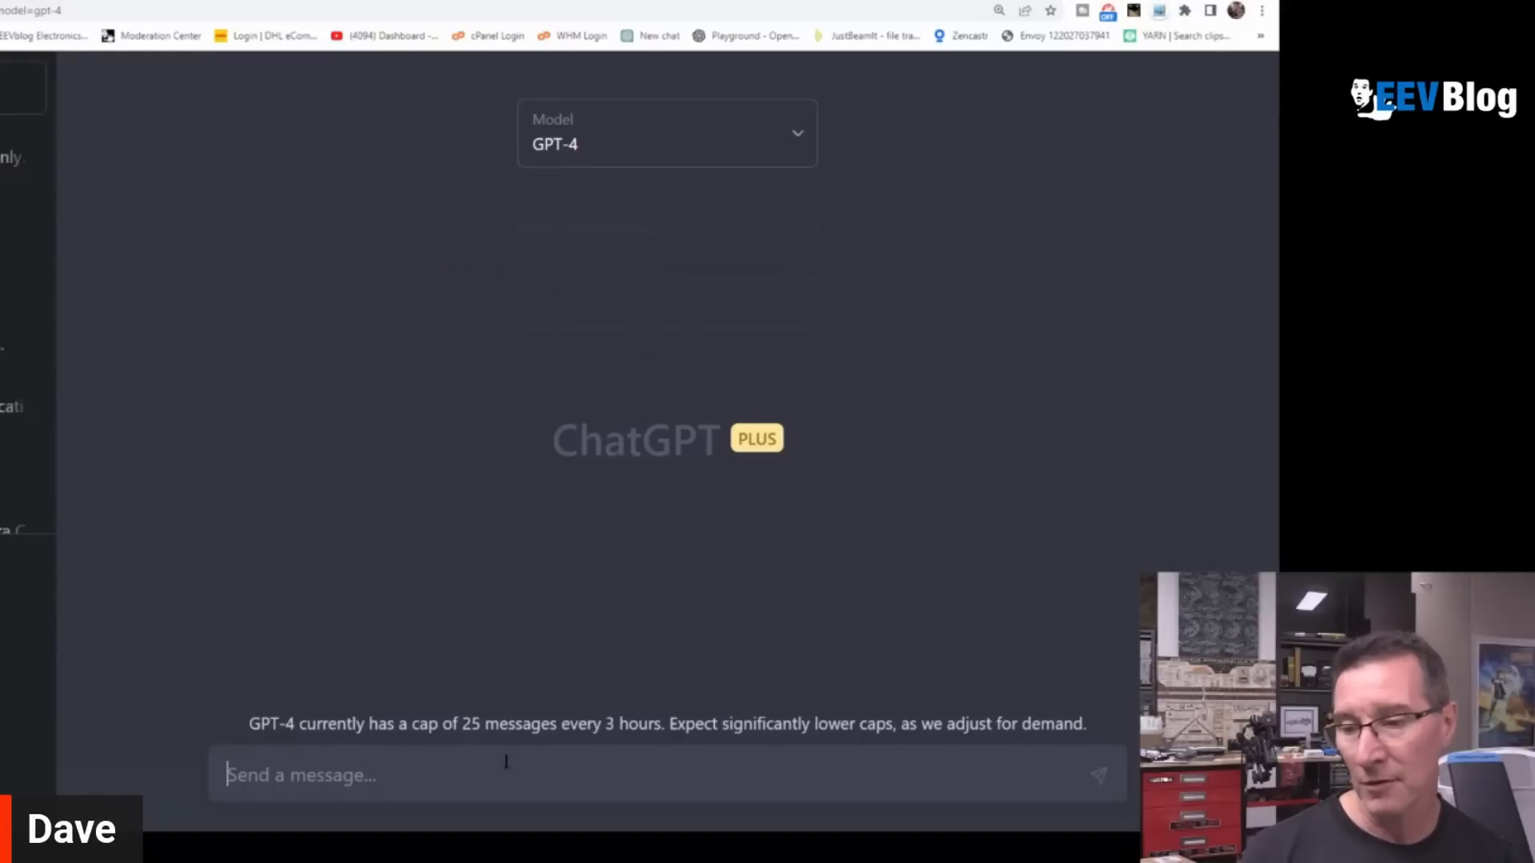
# Send the shorter oscilloscope press-release prompt, without the reasons sentence, to GPT-4
pyautogui.write('Imagine you are an oscilloscope company, write a press release on why you are banning 2 channel oscilloscopes, and will only sell 4 channel scopes from now on.')
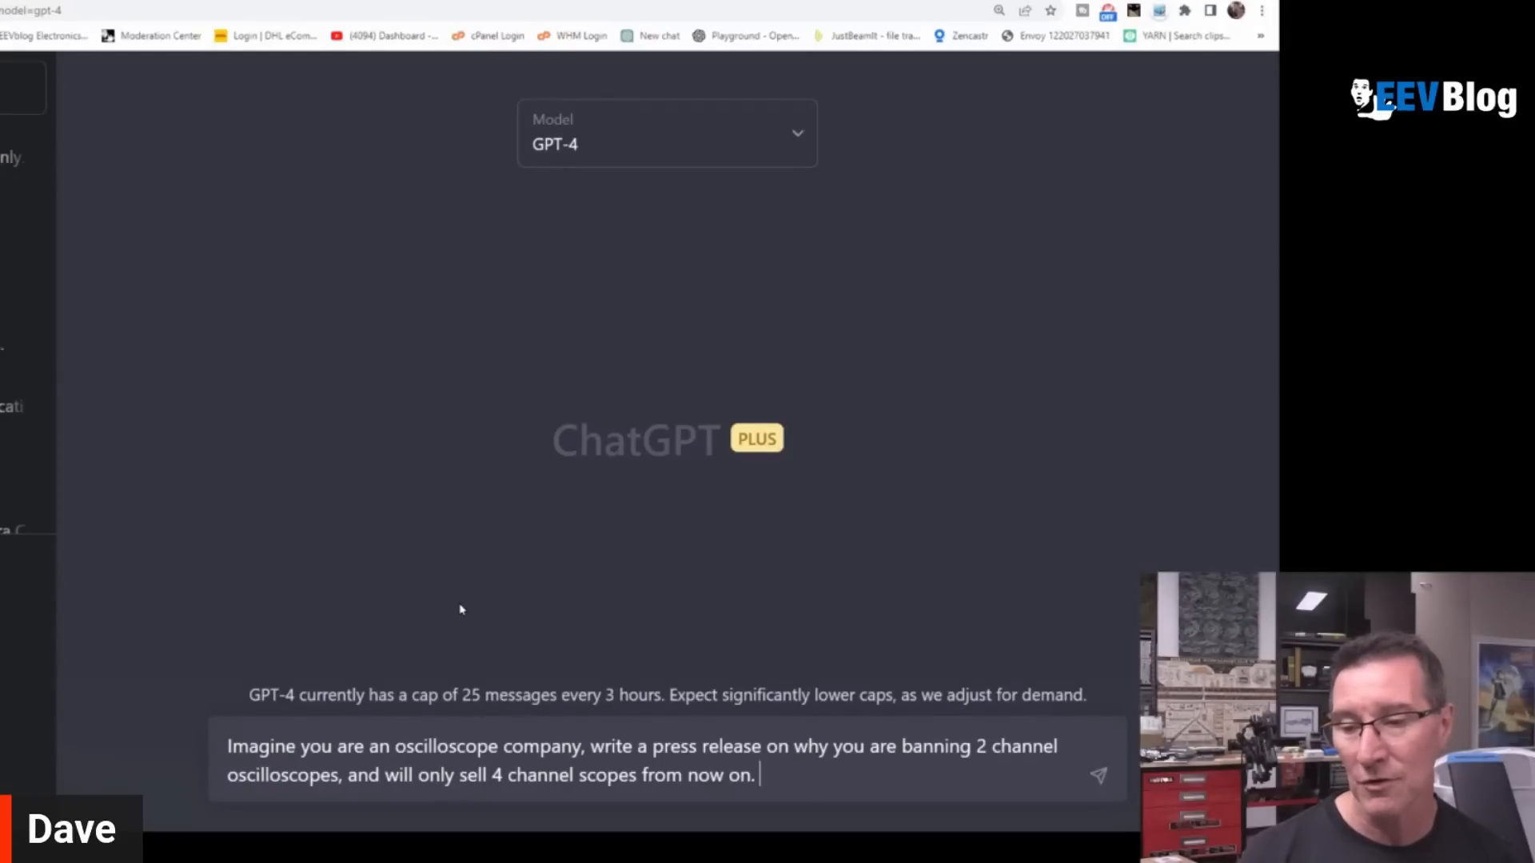
pyautogui.press('Return')
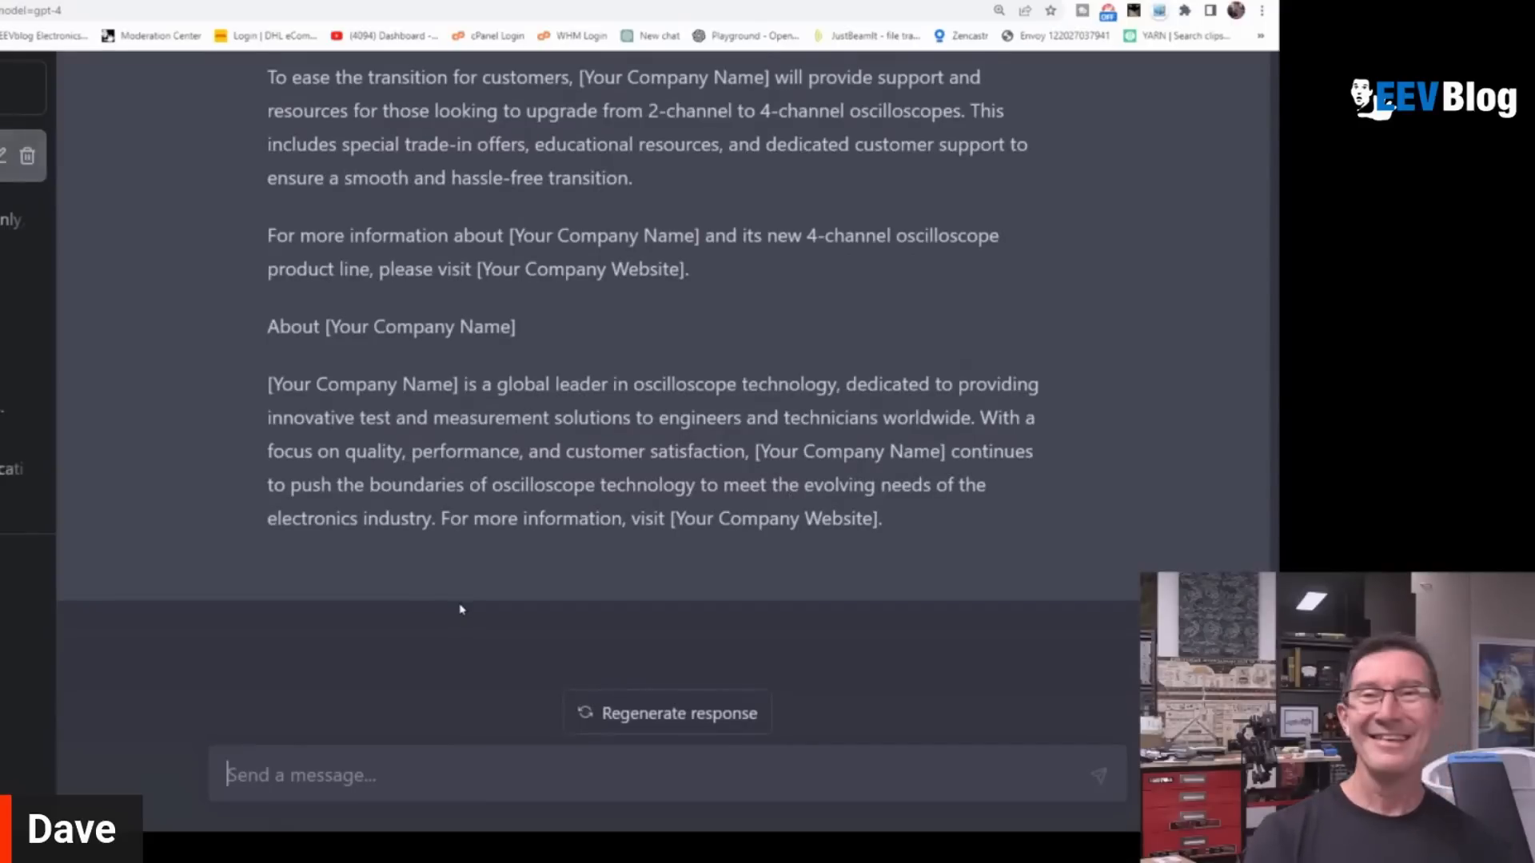
pyautogui.moveTo(639, 477)
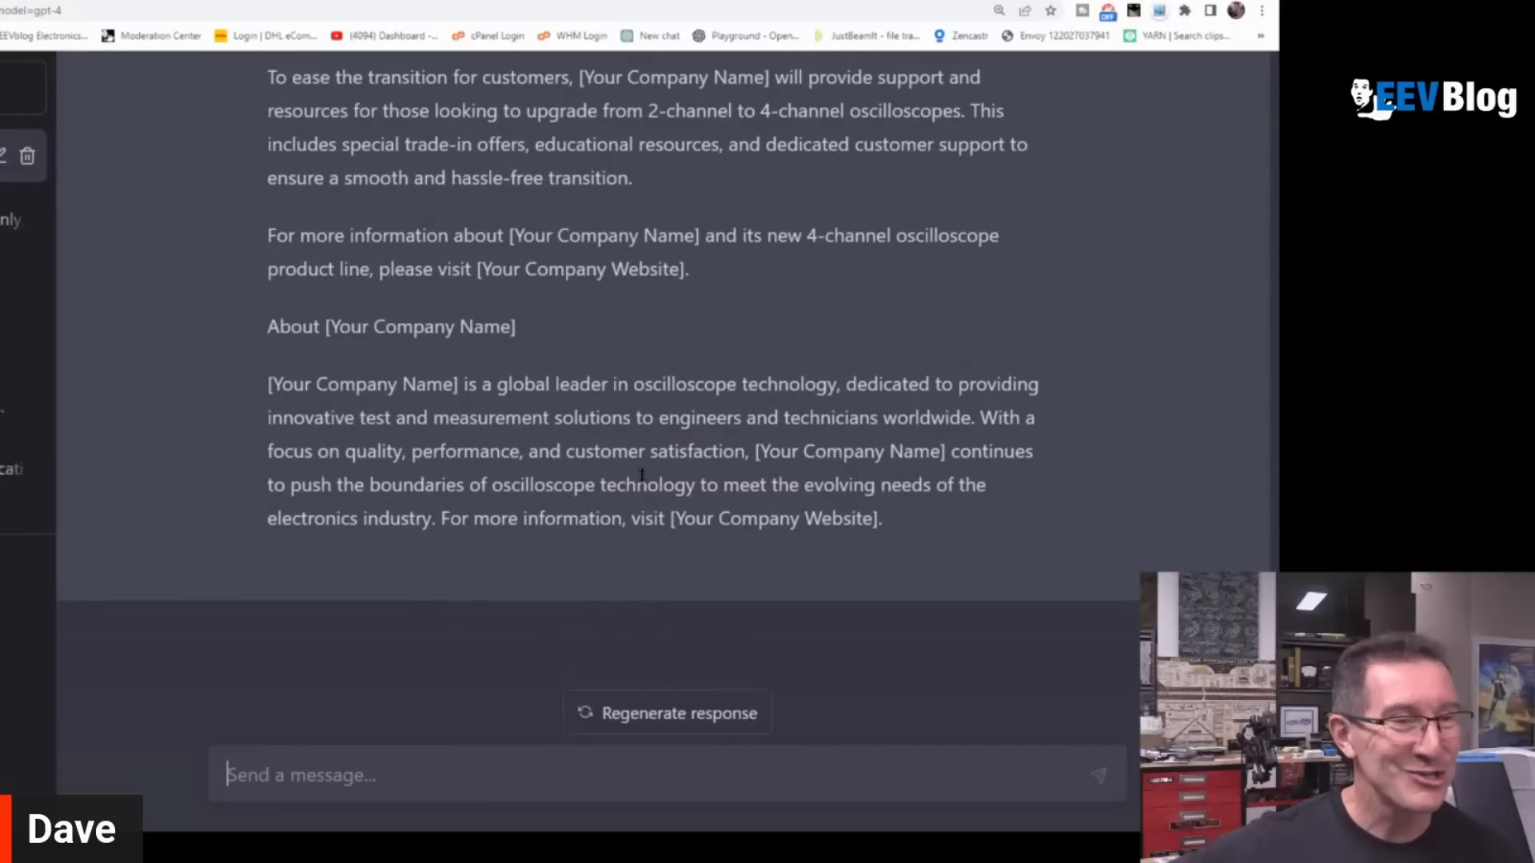
pyautogui.moveTo(670, 369)
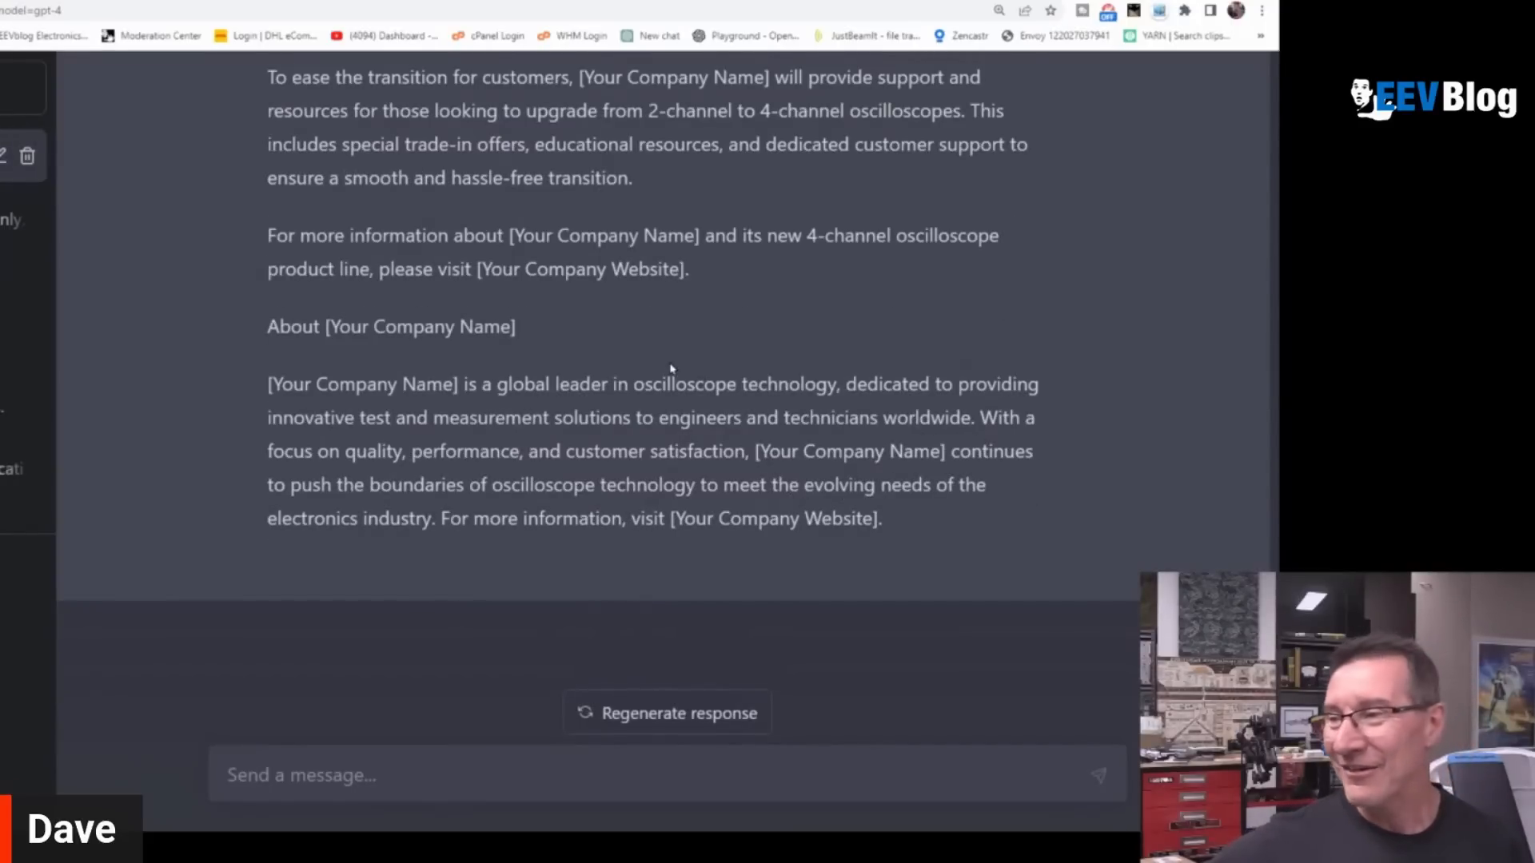
pyautogui.scroll(3)
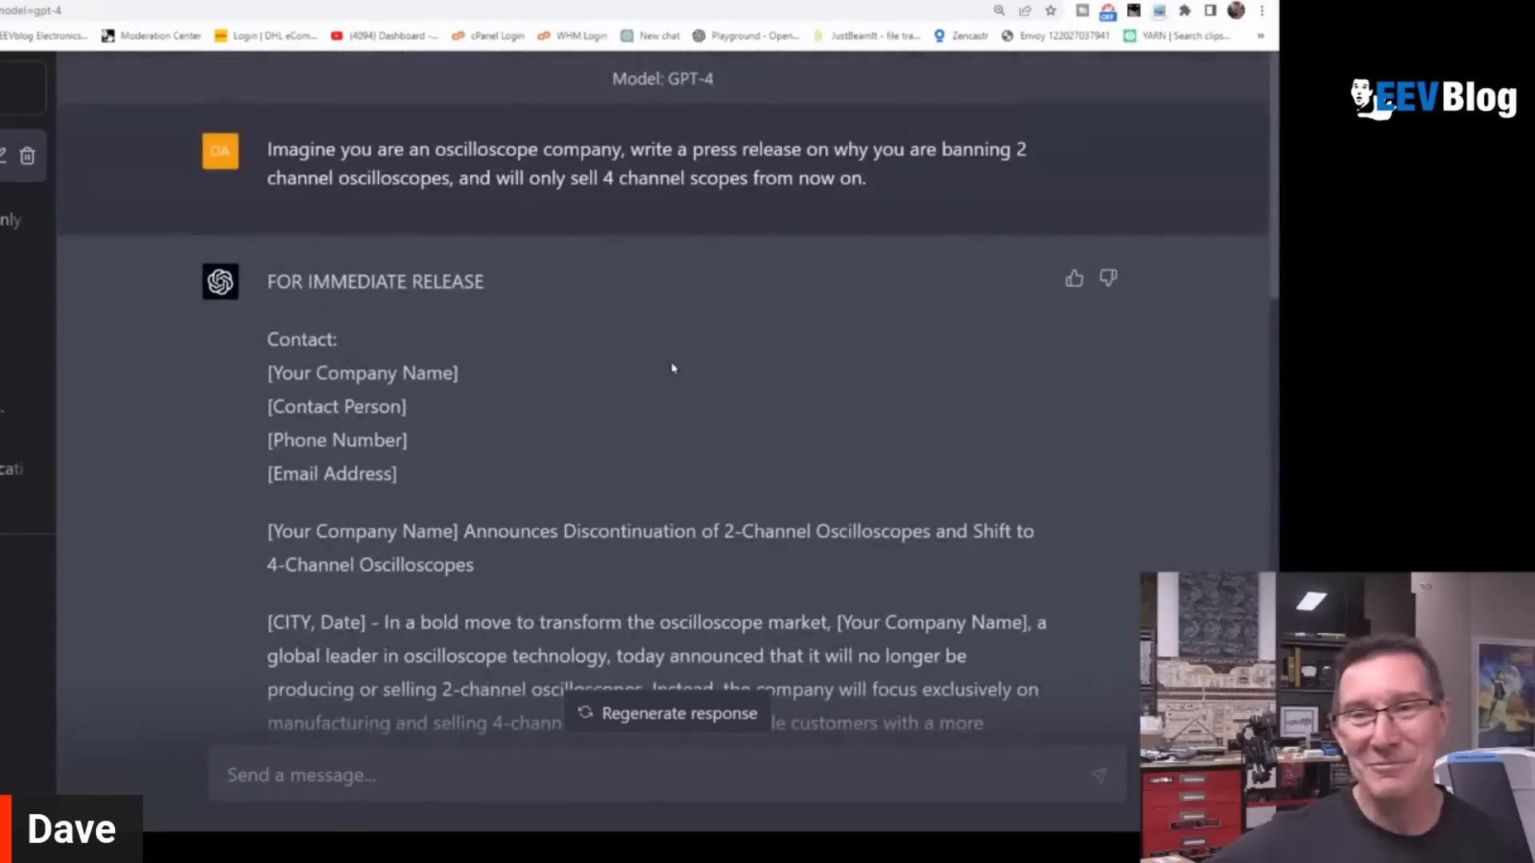
pyautogui.moveTo(307, 244)
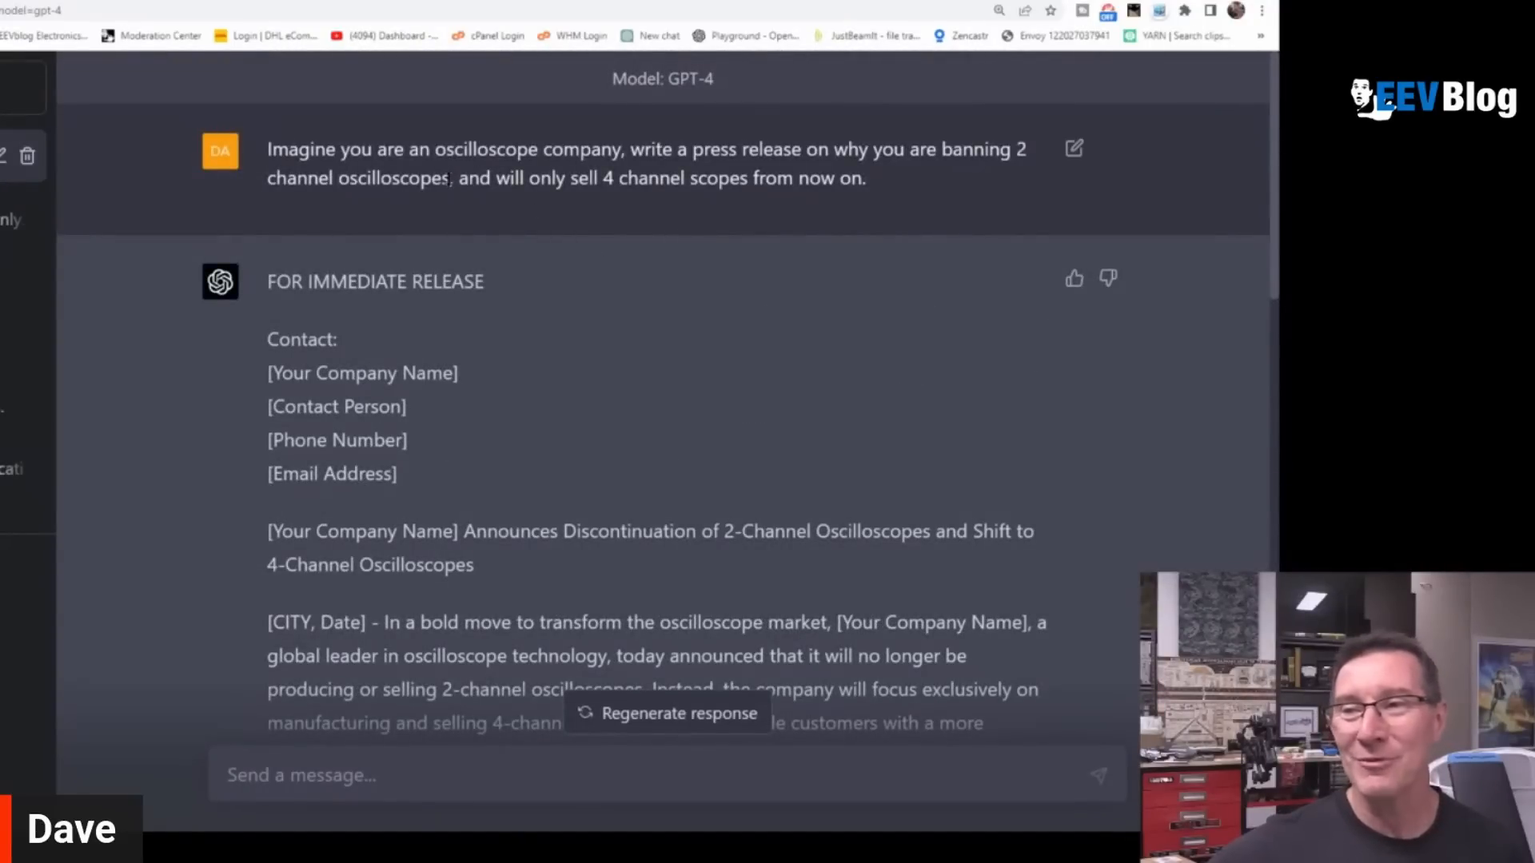
pyautogui.scroll(-3)
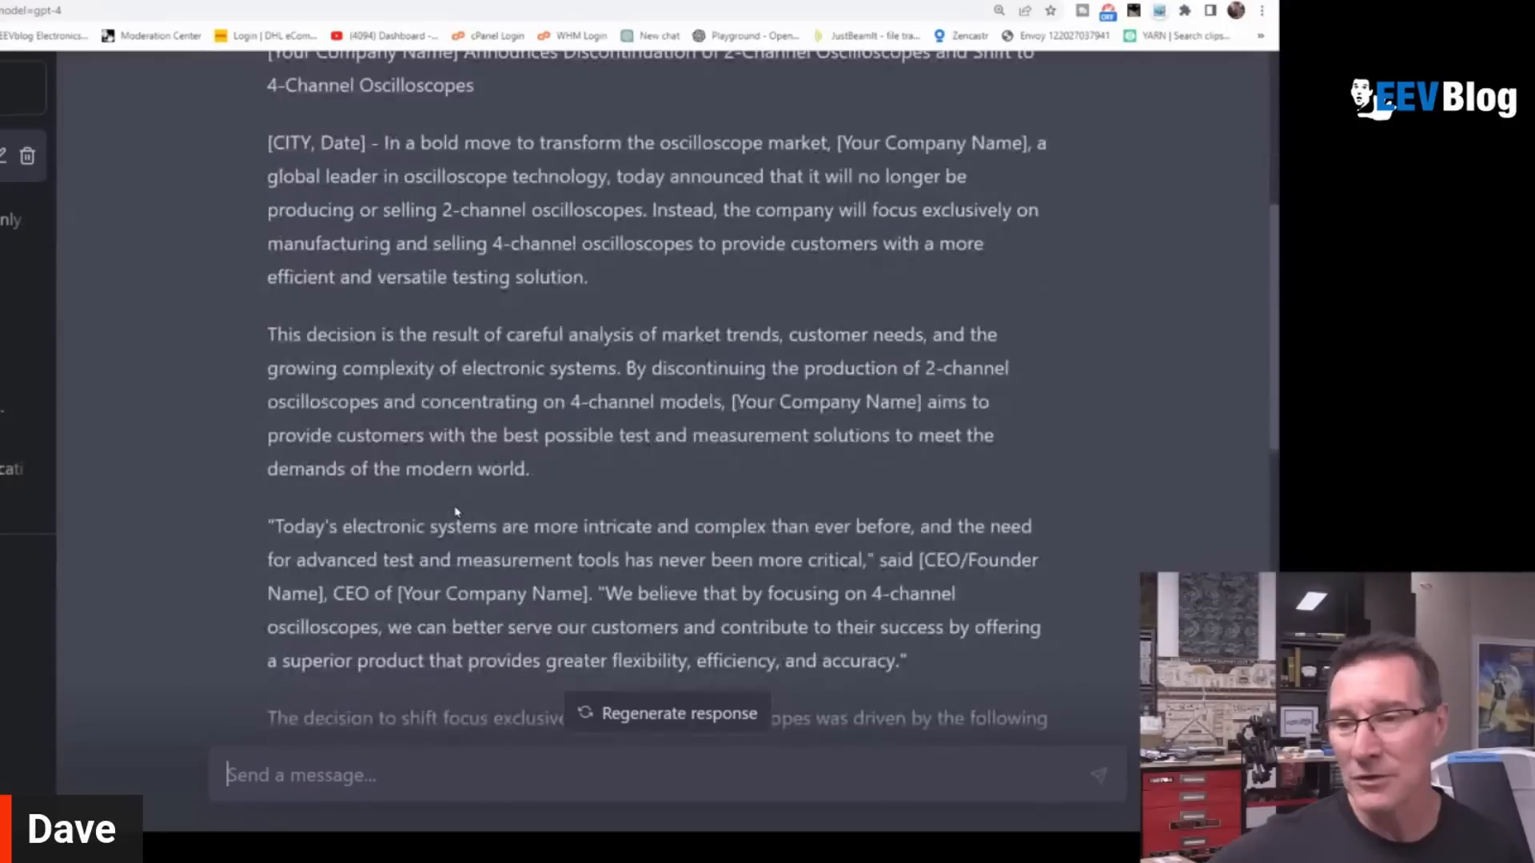
pyautogui.scroll(-3)
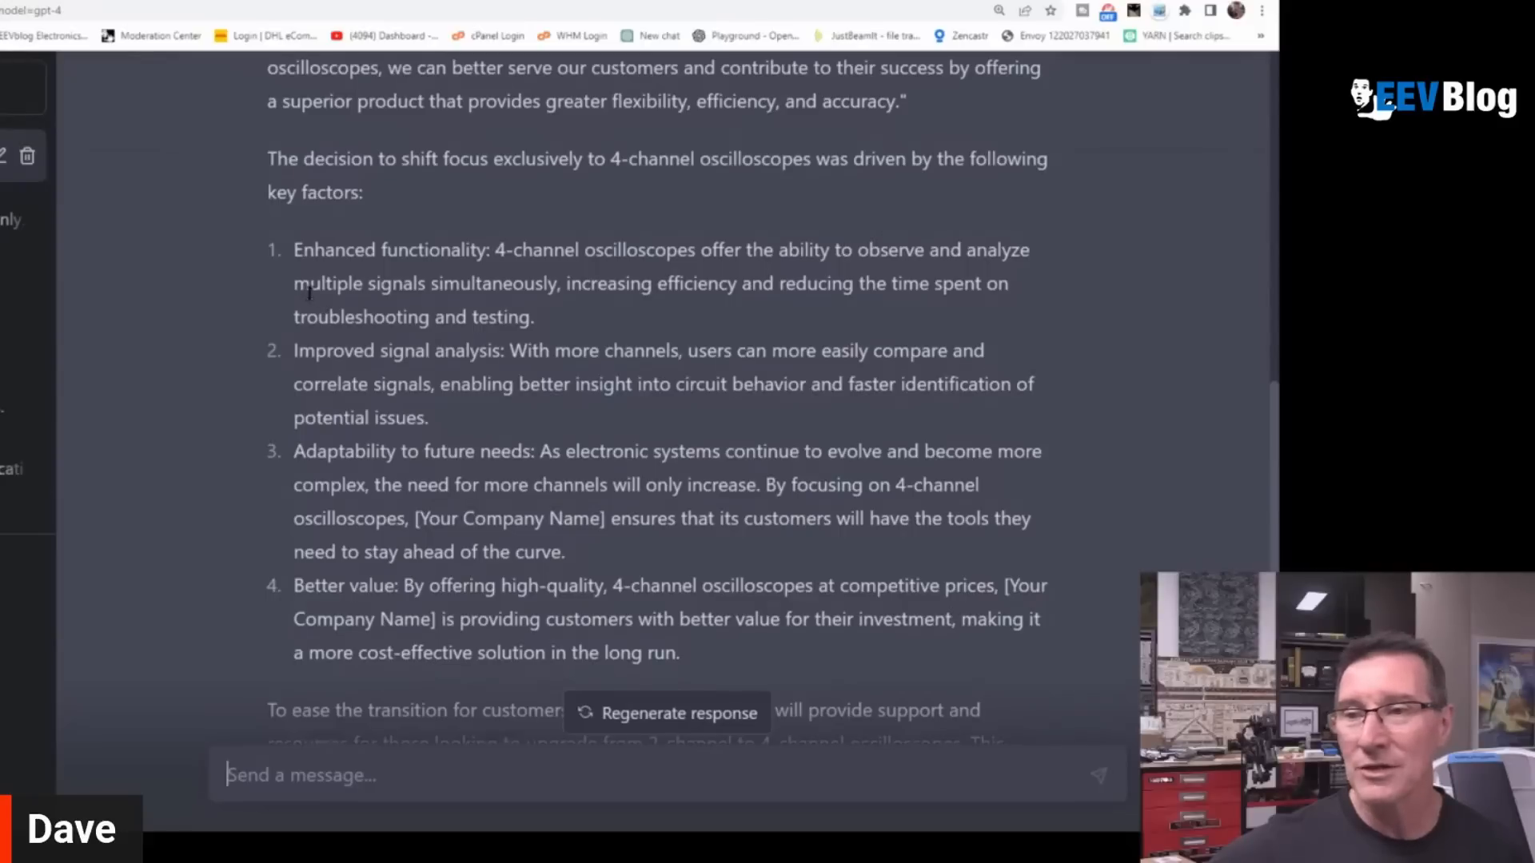
pyautogui.moveTo(292, 283); pyautogui.dragTo(534, 317)
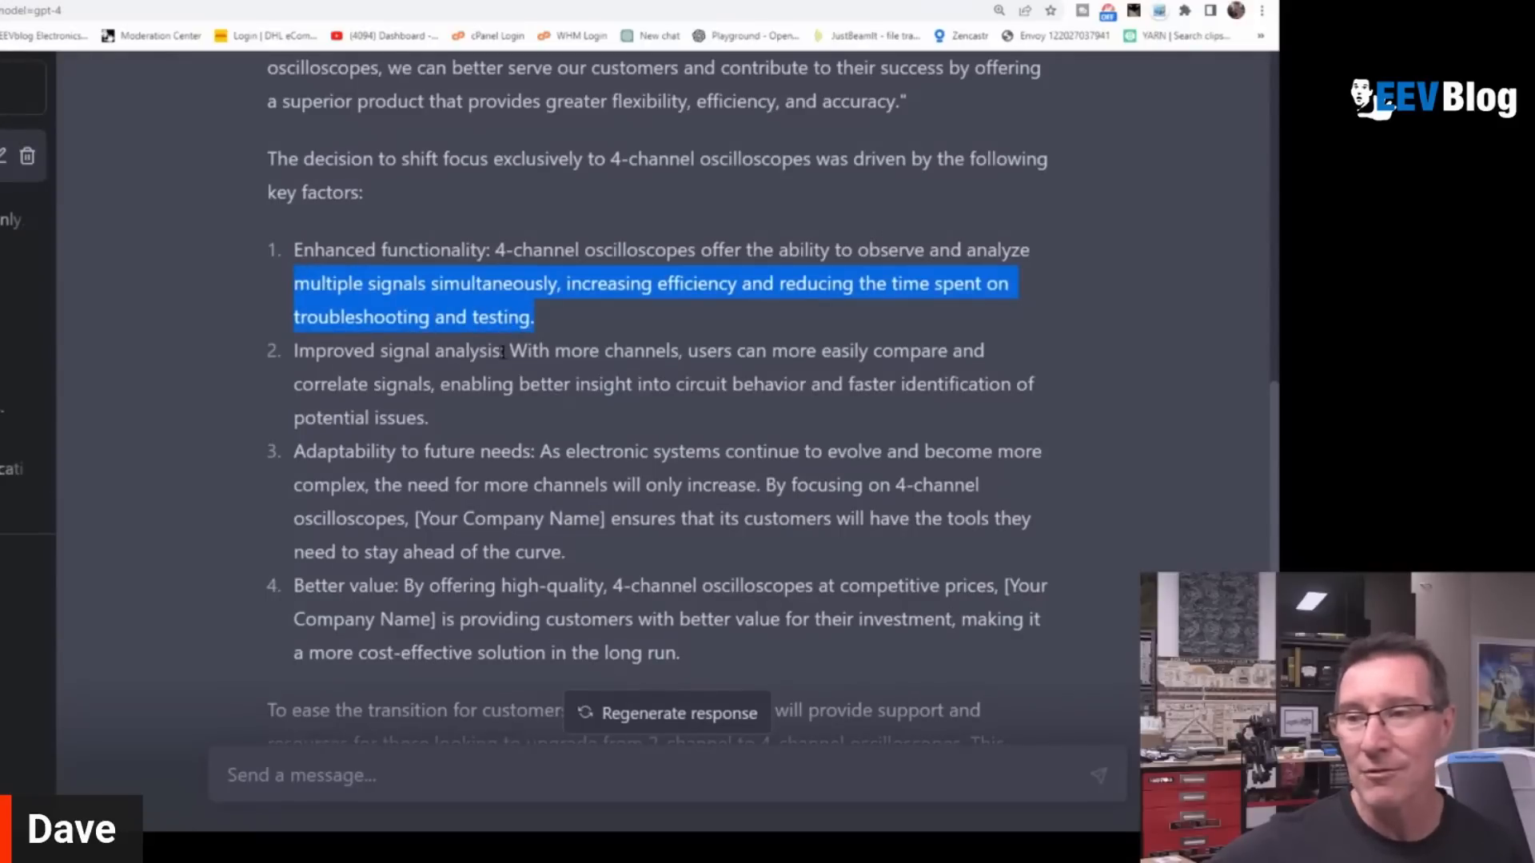
pyautogui.moveTo(412, 369)
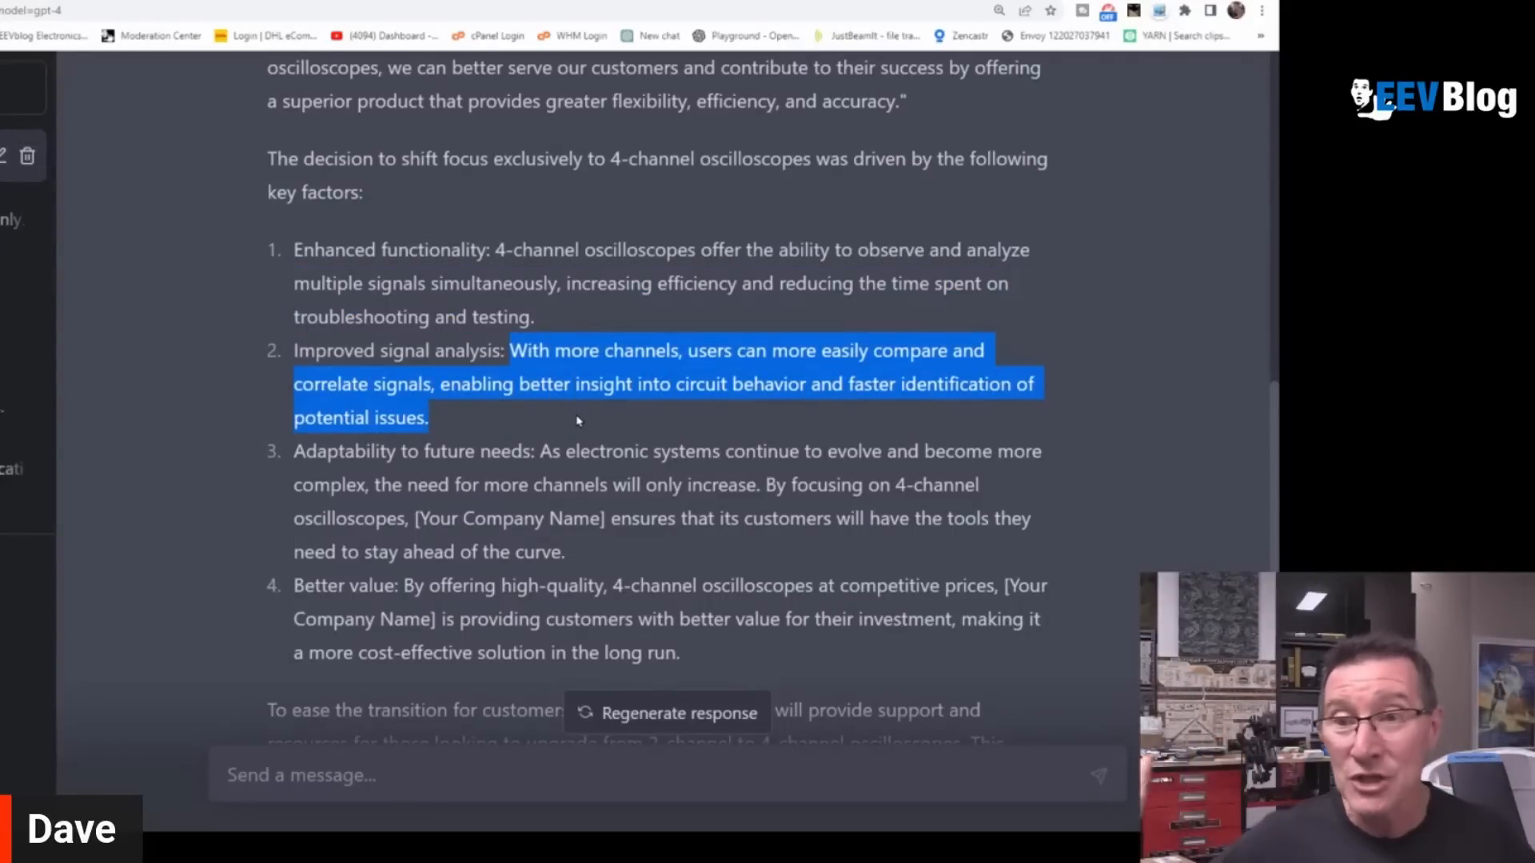
pyautogui.moveTo(740, 420)
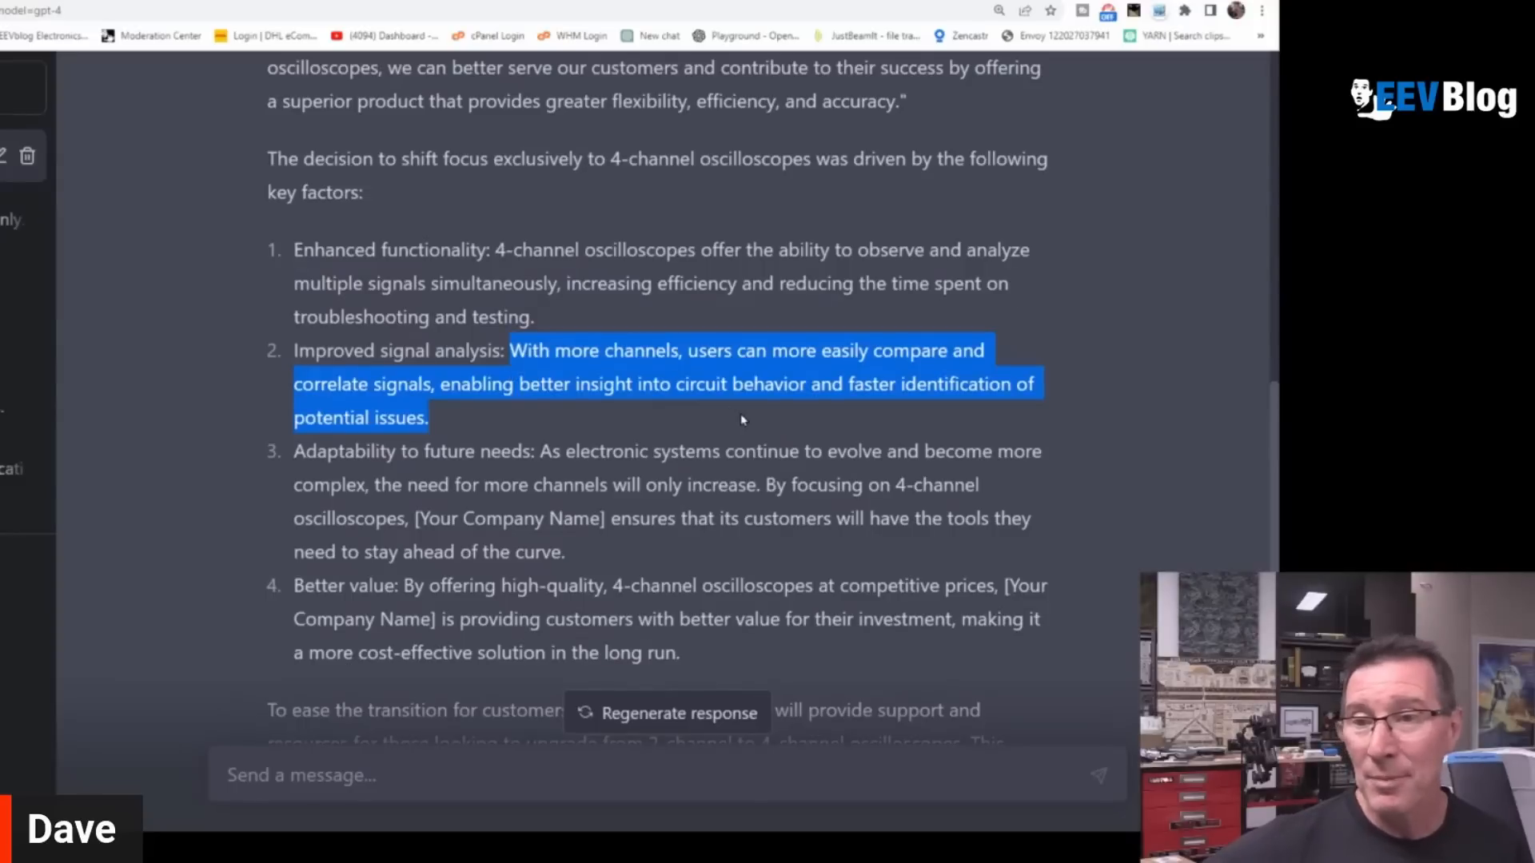
pyautogui.moveTo(420, 459)
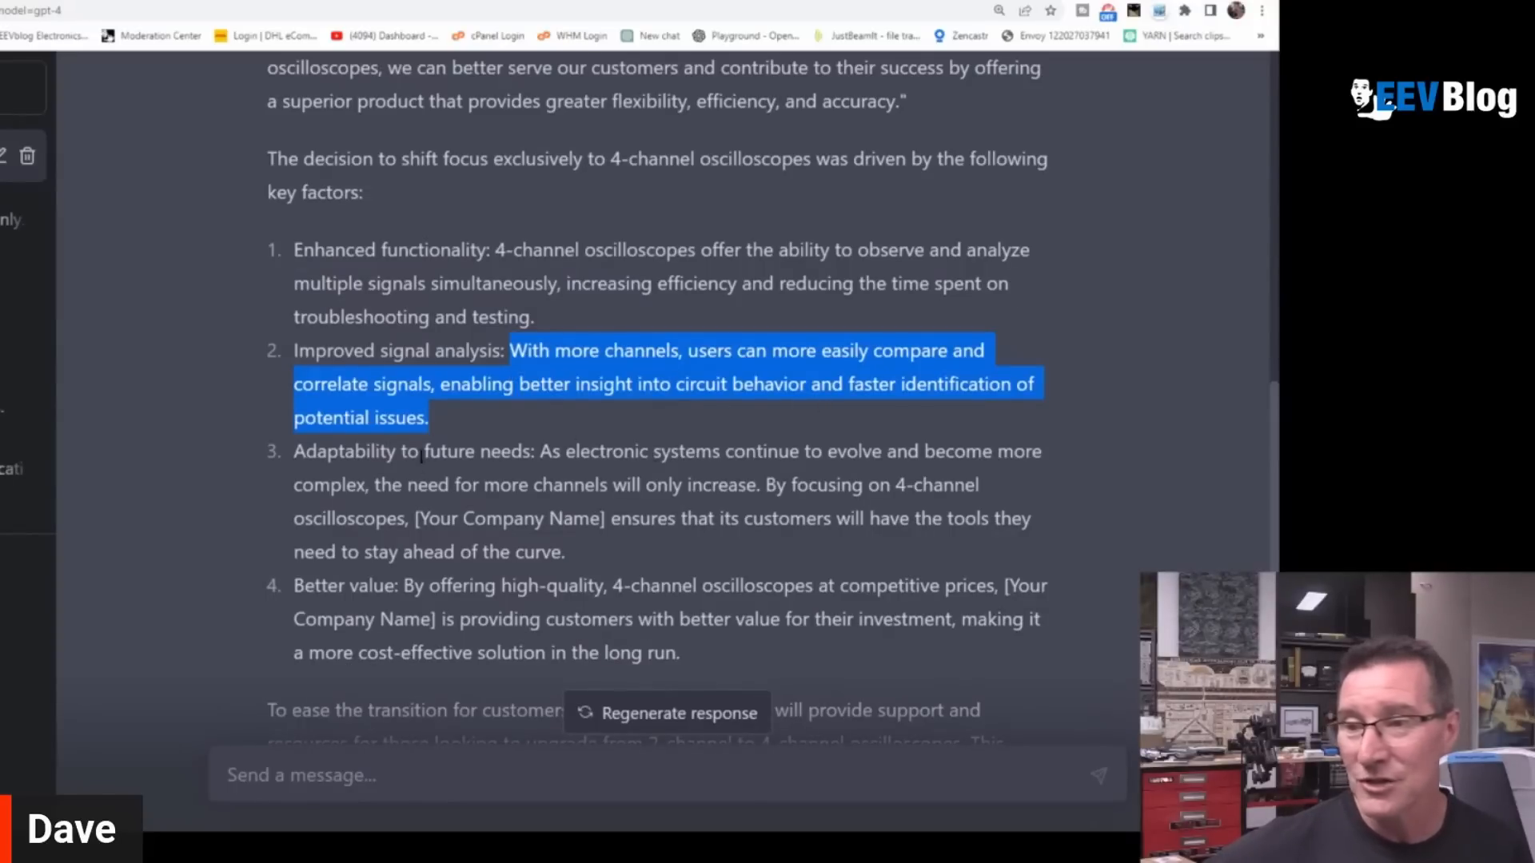